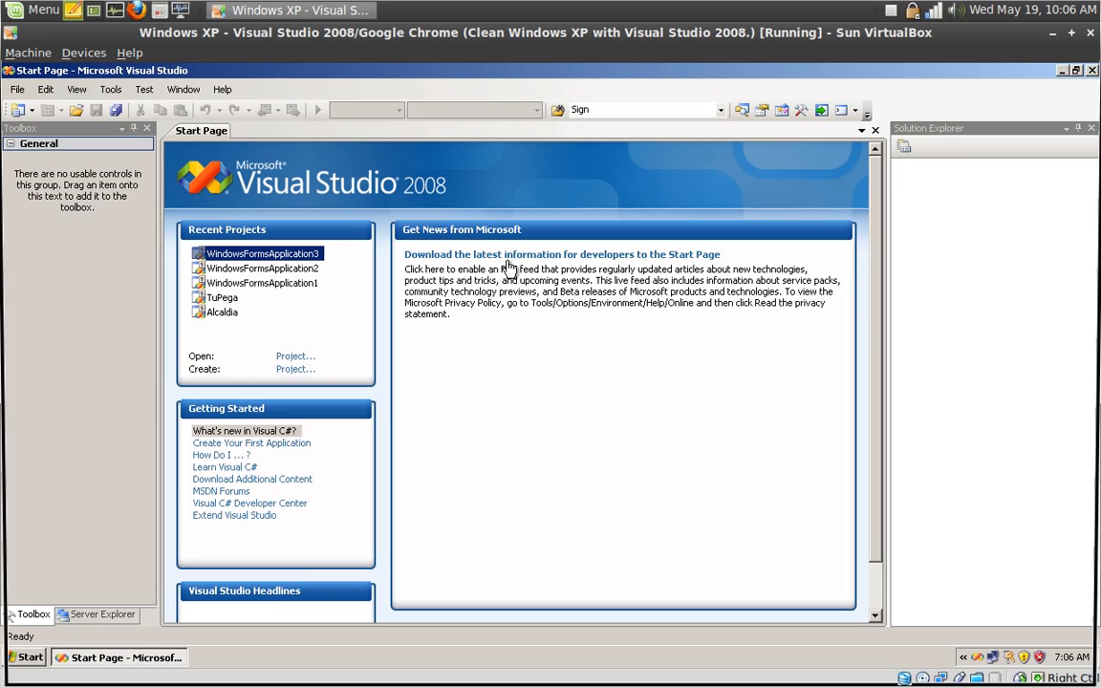
Start a new Windows Forms Application project, keeping the default name WindowsFormsApplication4.
{"action": "left_click", "coordinate": [17, 90]}
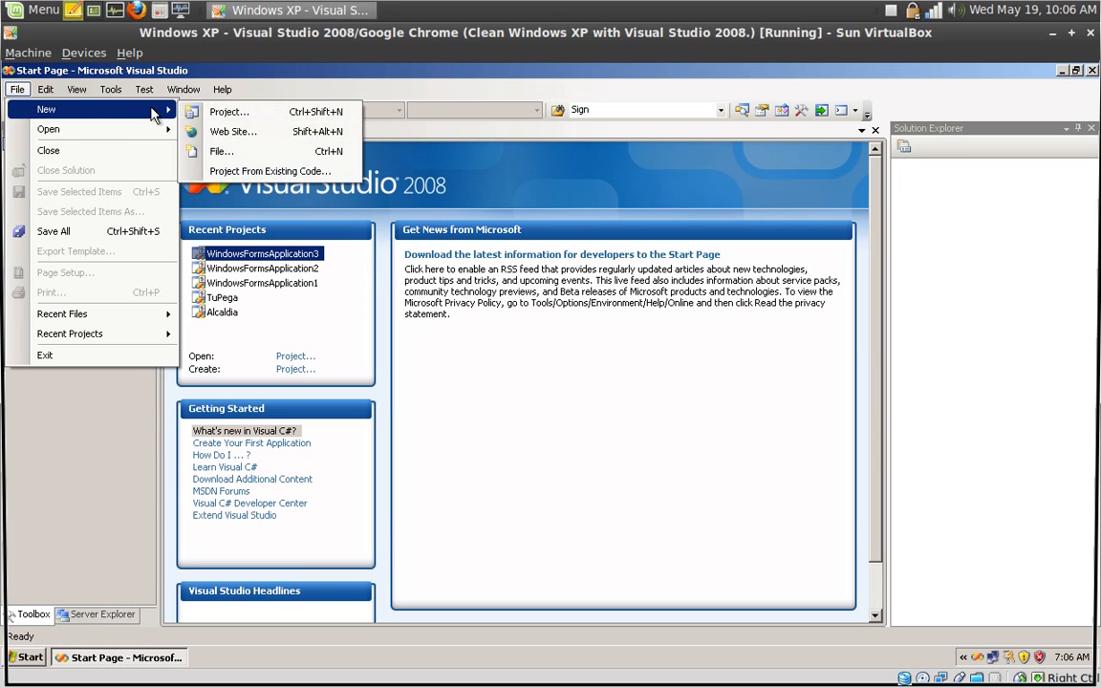
{"action": "left_click", "coordinate": [227, 111]}
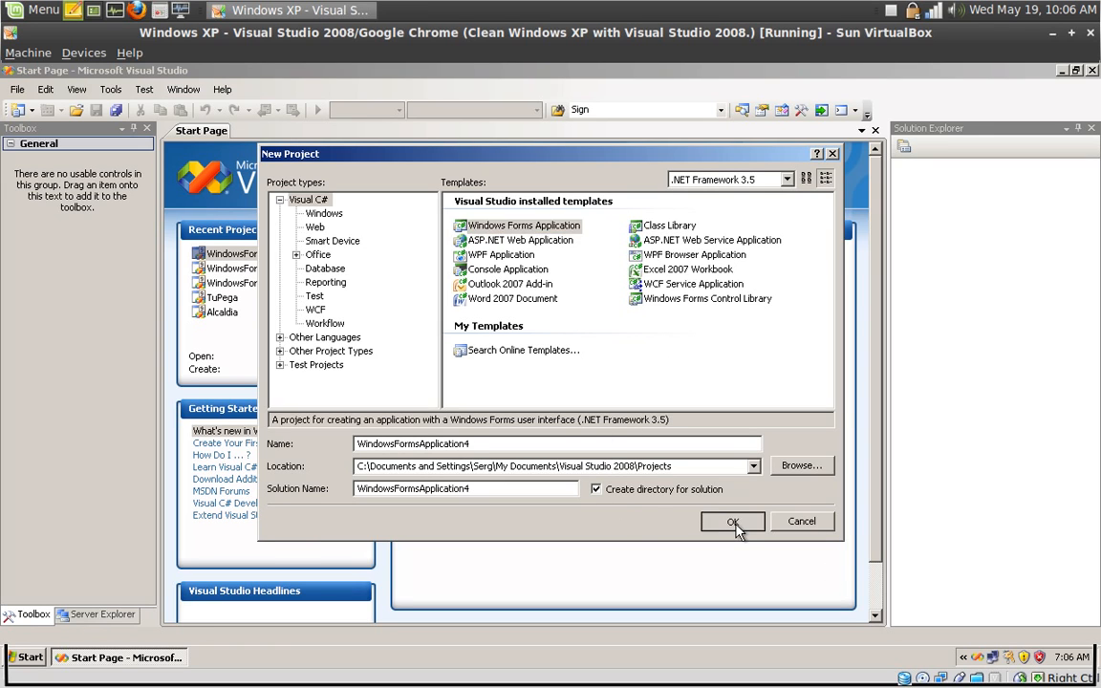
{"action": "left_click", "coordinate": [732, 521]}
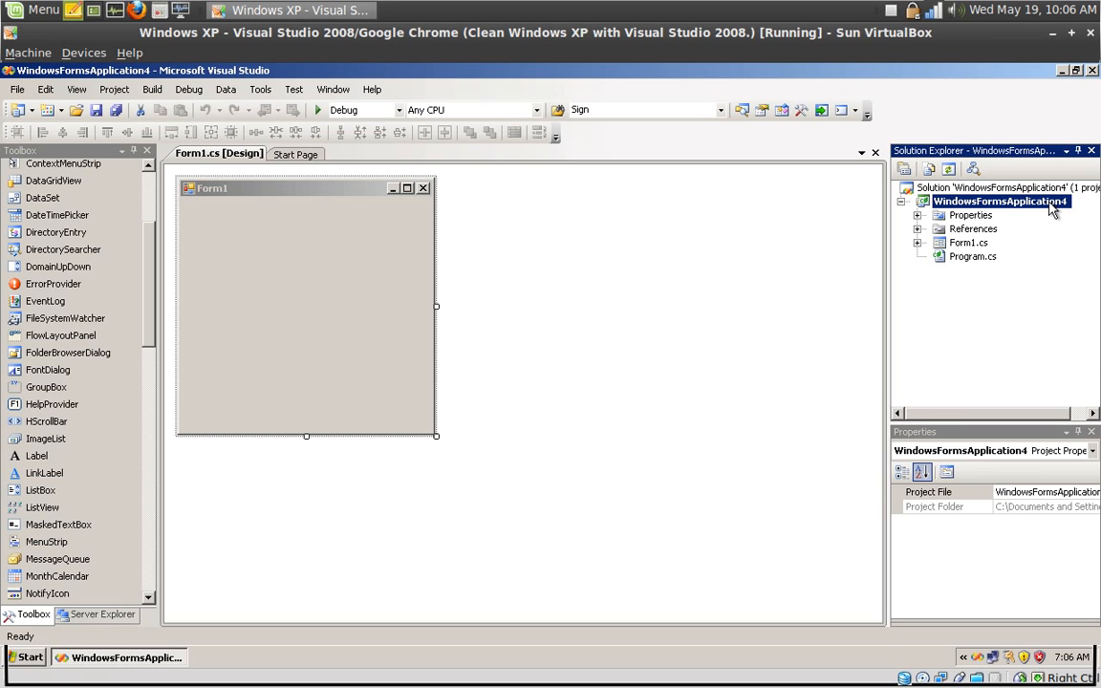
Open the project's Properties on the Settings page and expand the Properties folder.
{"action": "right_click", "coordinate": [993, 202]}
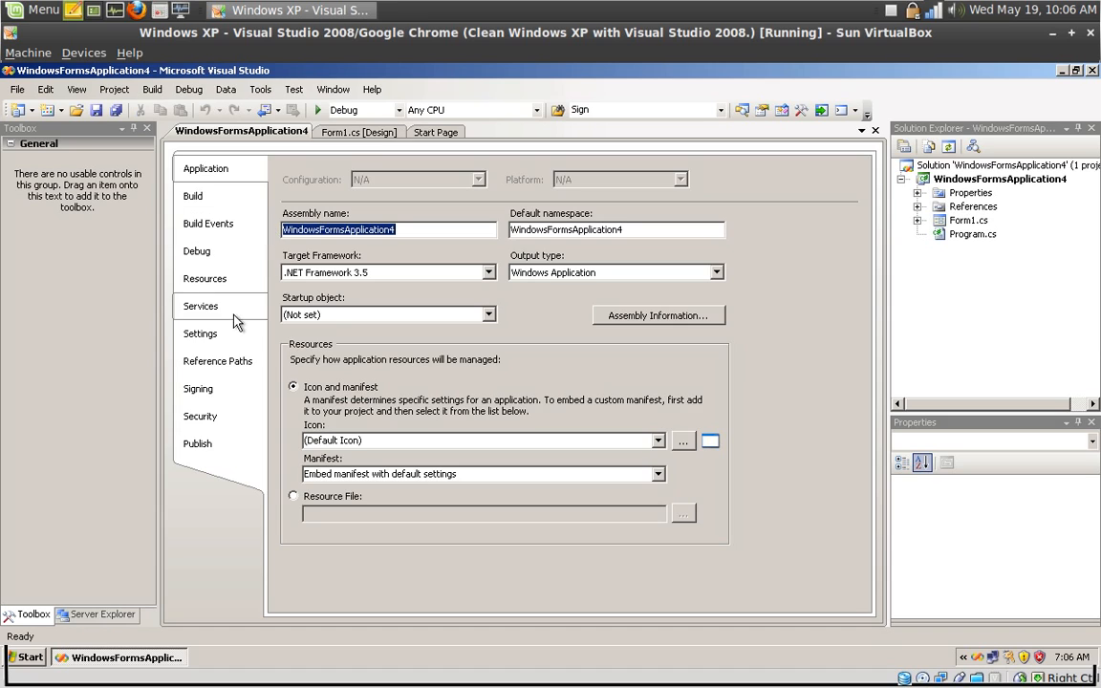
{"action": "left_click", "coordinate": [200, 333]}
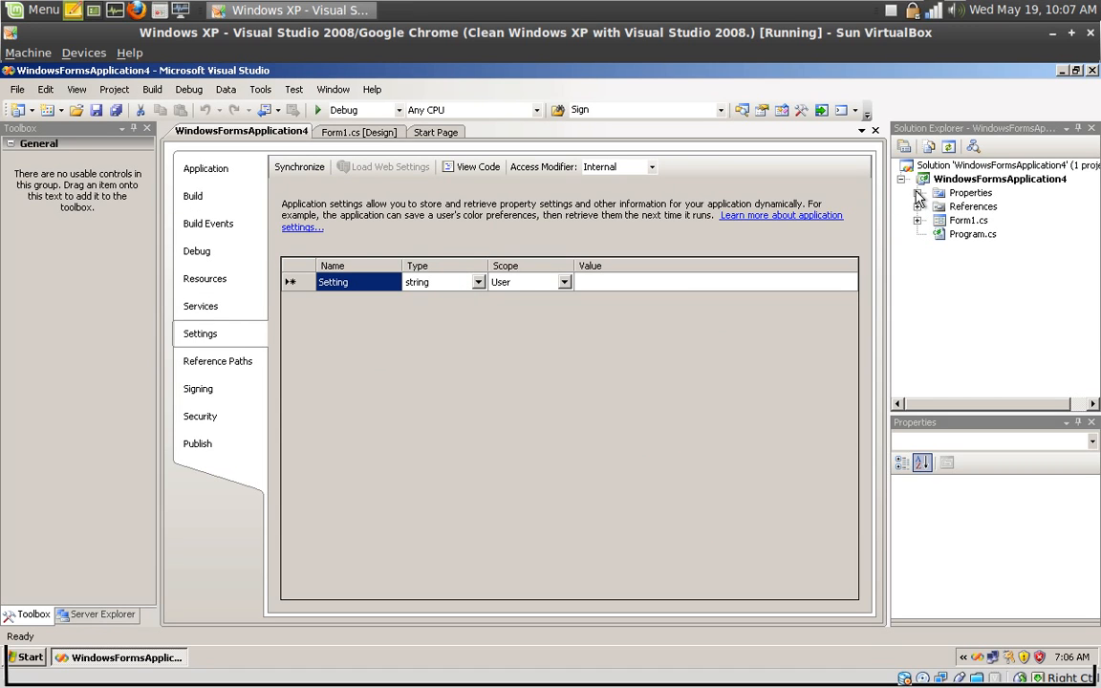
{"action": "left_click", "coordinate": [919, 192]}
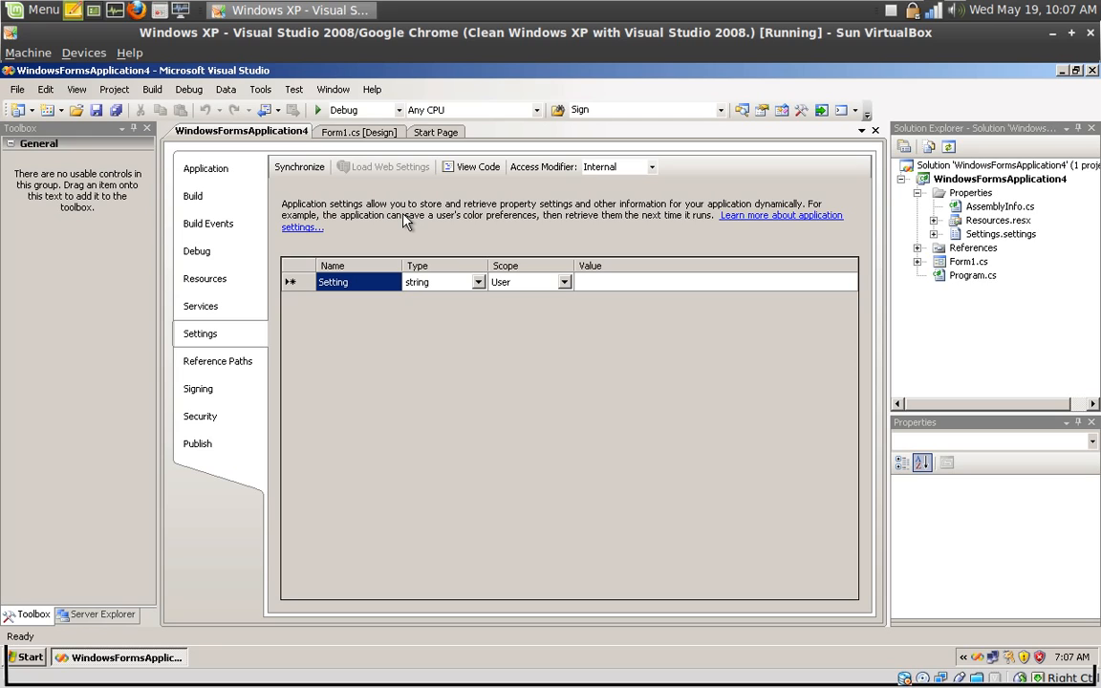
{"action": "mouse_move", "coordinate": [389, 296]}
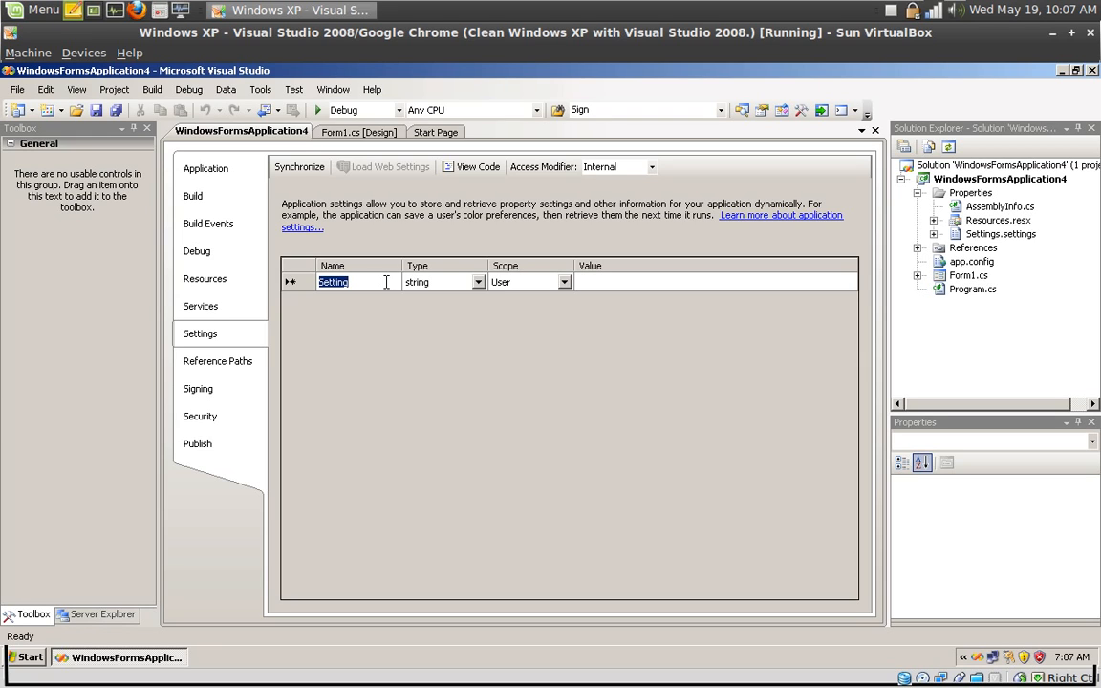
Add DadsBackground as a System.Drawing.Color valued 0, 0, 192, then name a MomsBackground row.
{"action": "type", "text": "DadsBackground"}
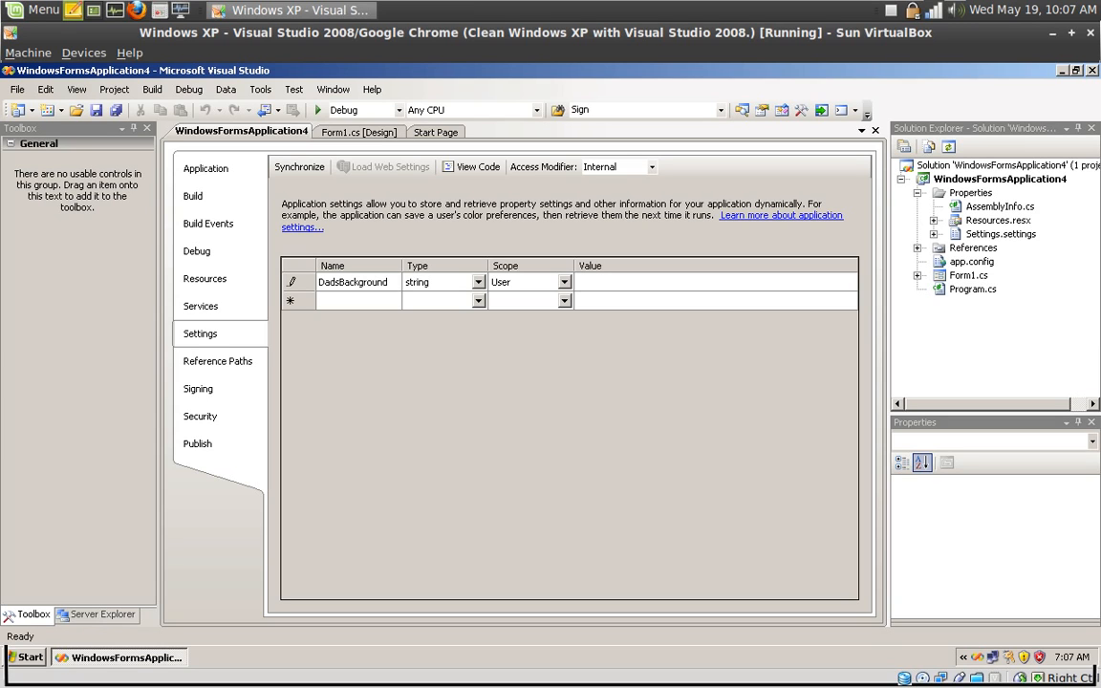
{"action": "left_click", "coordinate": [477, 282]}
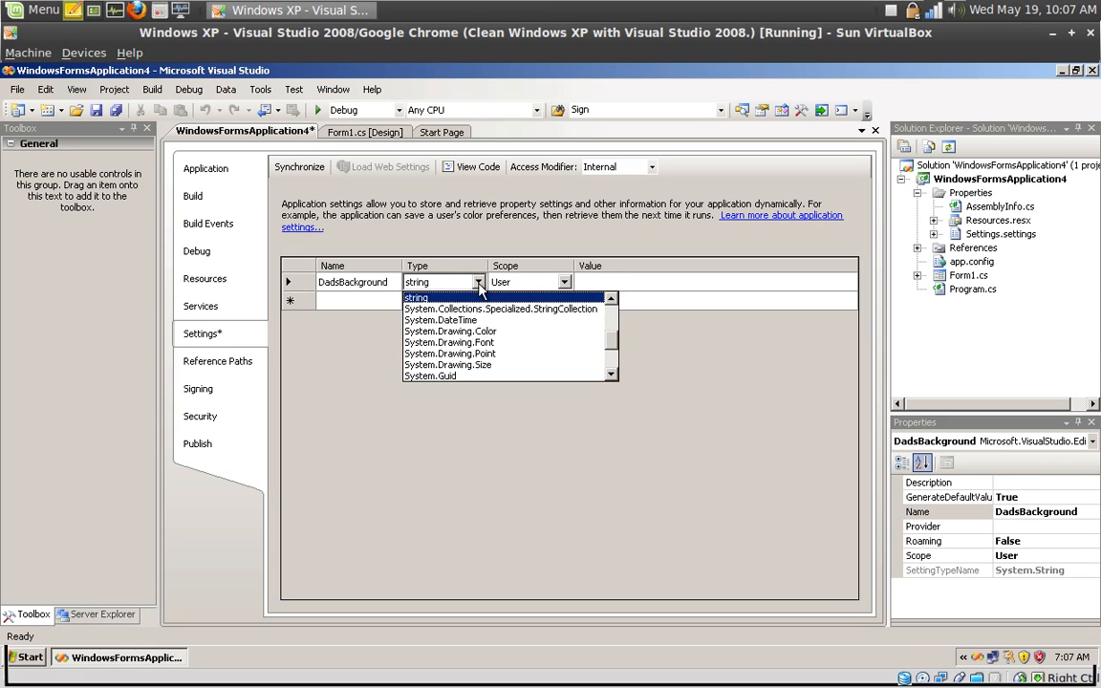
{"action": "left_click", "coordinate": [451, 331]}
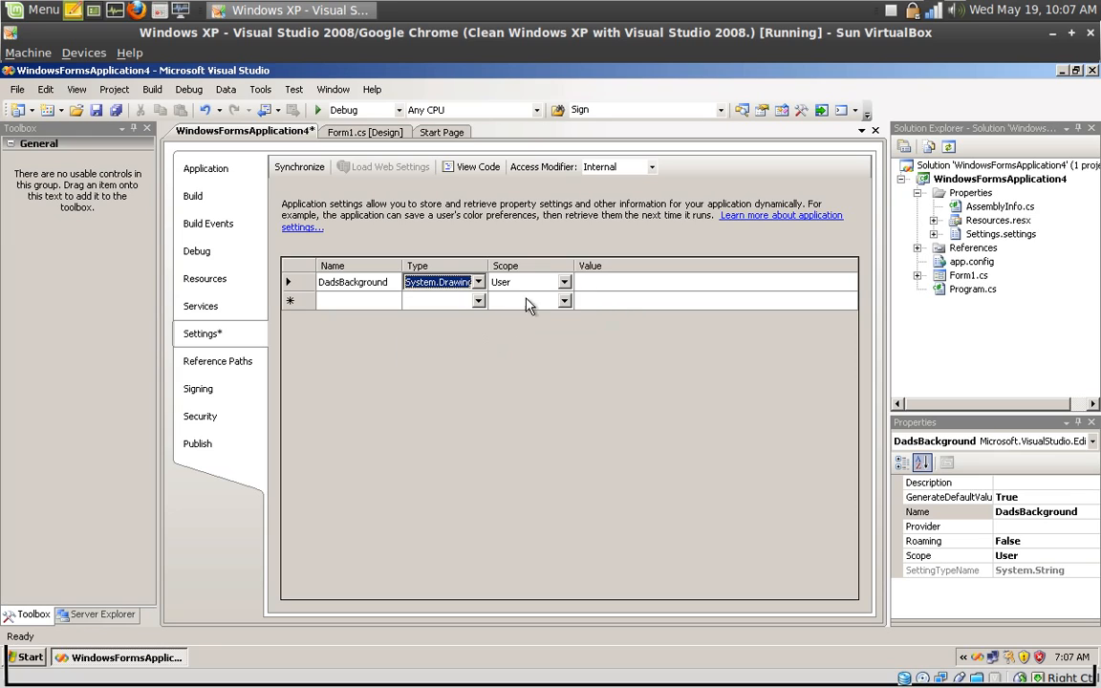
{"action": "mouse_move", "coordinate": [536, 276]}
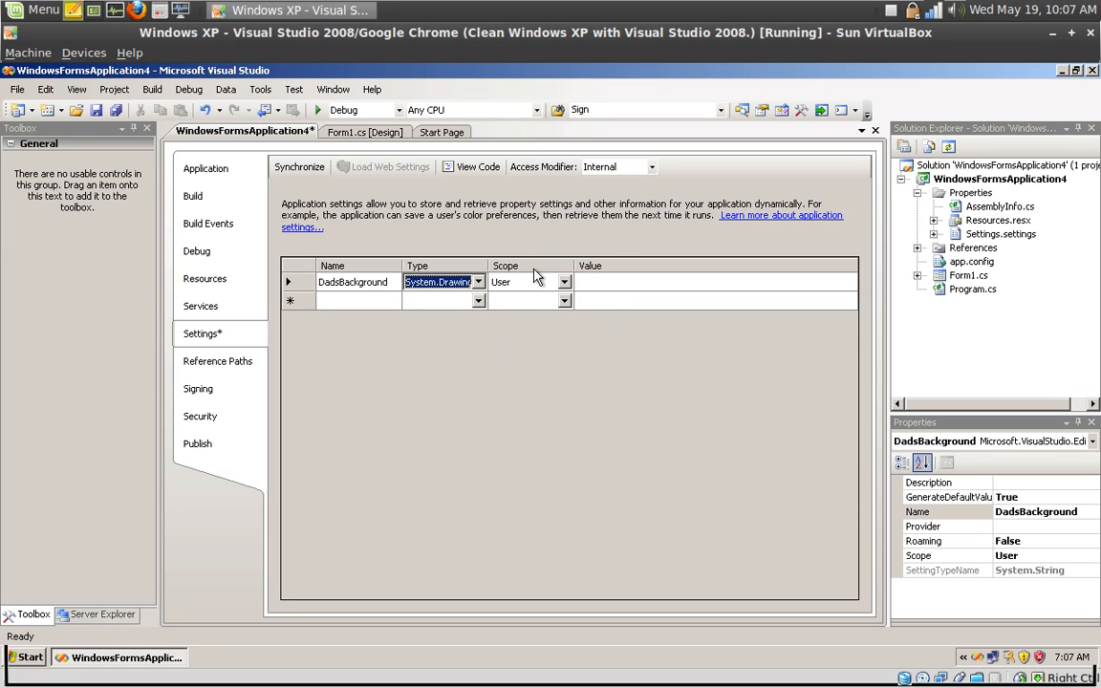
{"action": "mouse_move", "coordinate": [626, 286]}
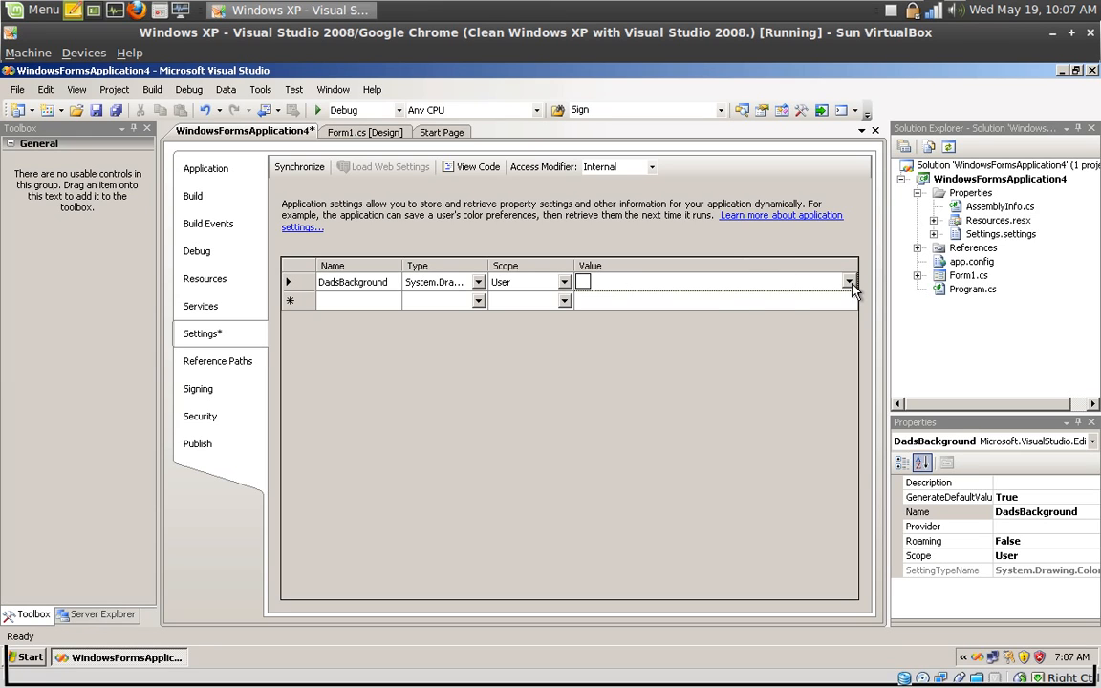
{"action": "left_click", "coordinate": [850, 281]}
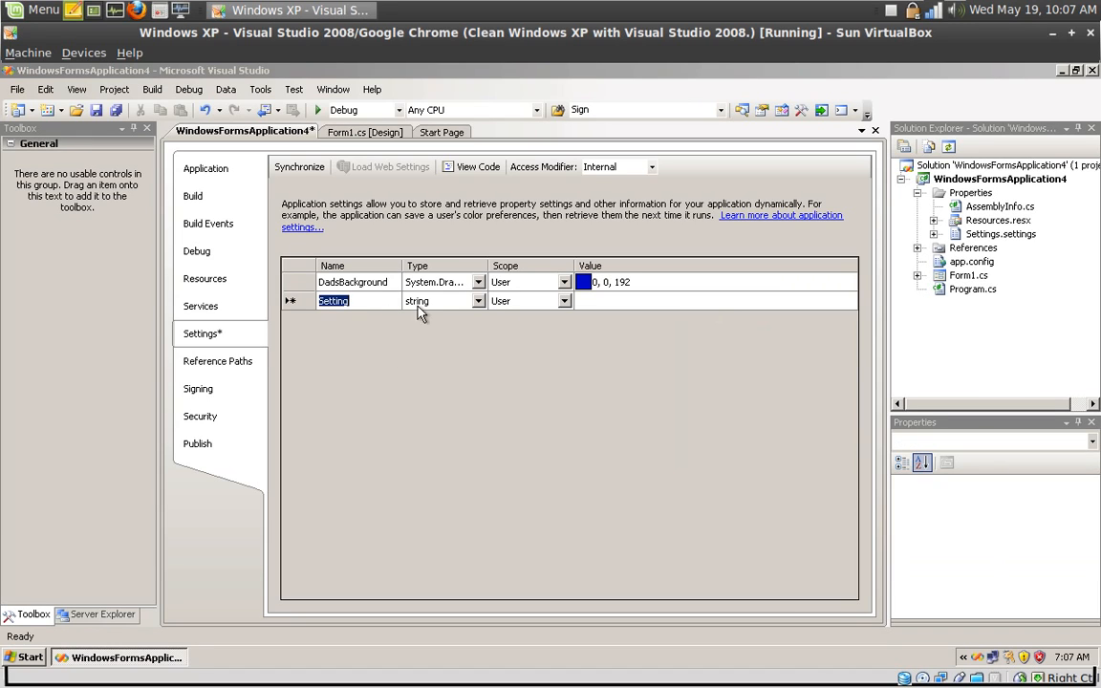
{"action": "mouse_move", "coordinate": [549, 329]}
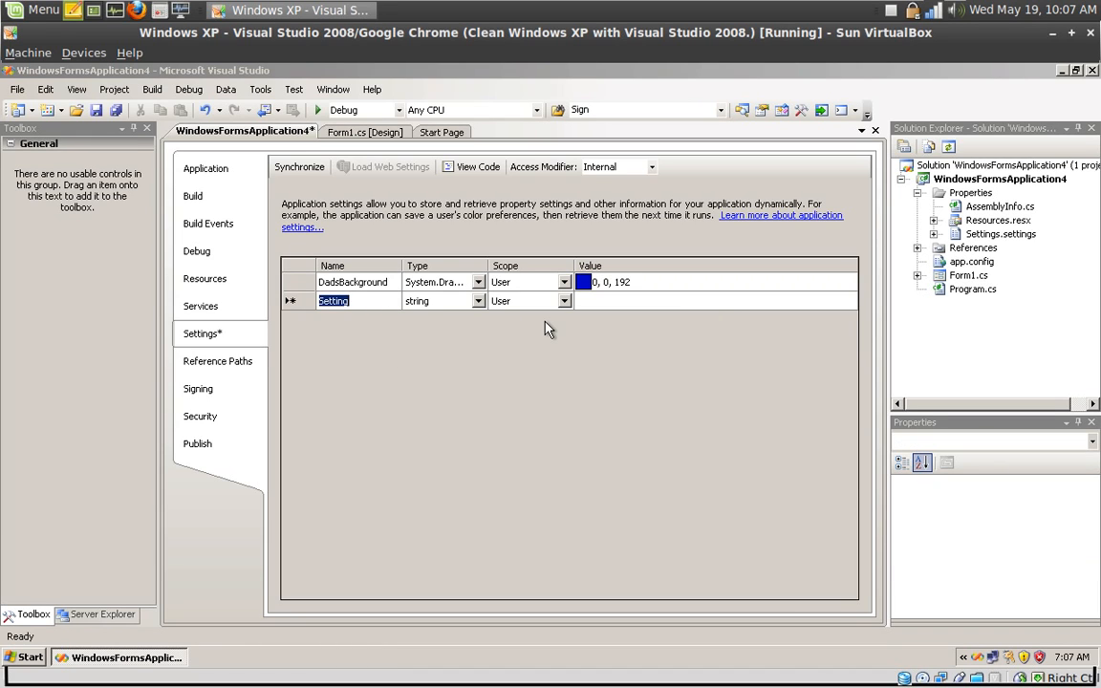
{"action": "type", "text": "MomsBackground"}
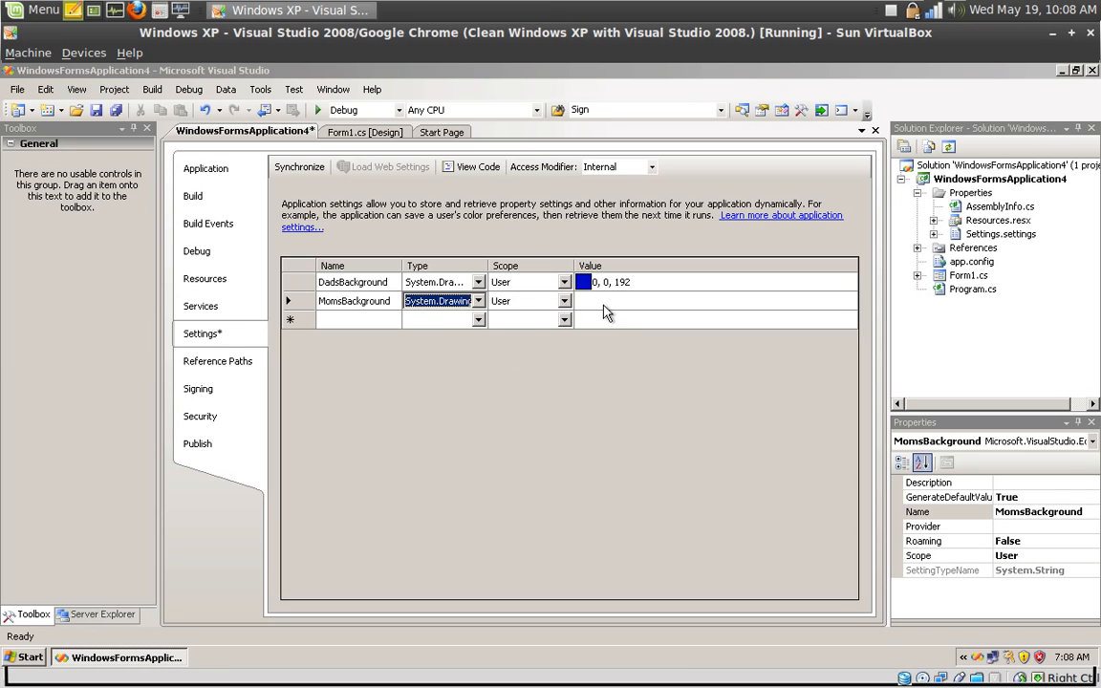
Set MomsBackground to pink 255, 192, 192 and add a SelectedBackground string setting valued Dad.
{"action": "left_click", "coordinate": [849, 300]}
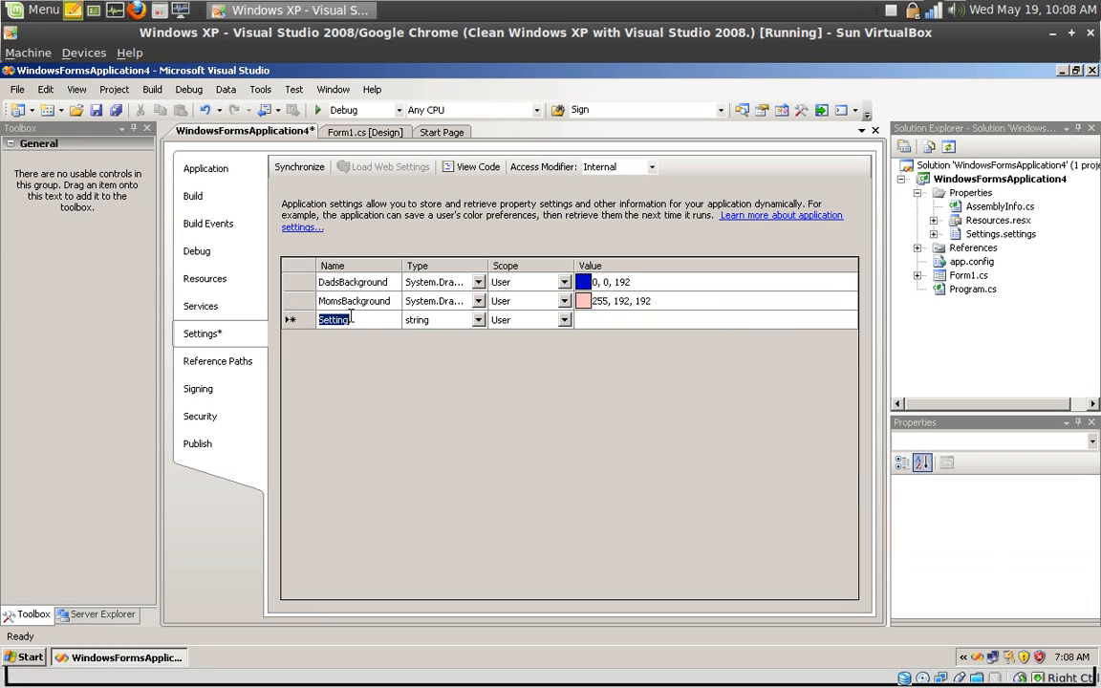
{"action": "type", "text": "Slec"}
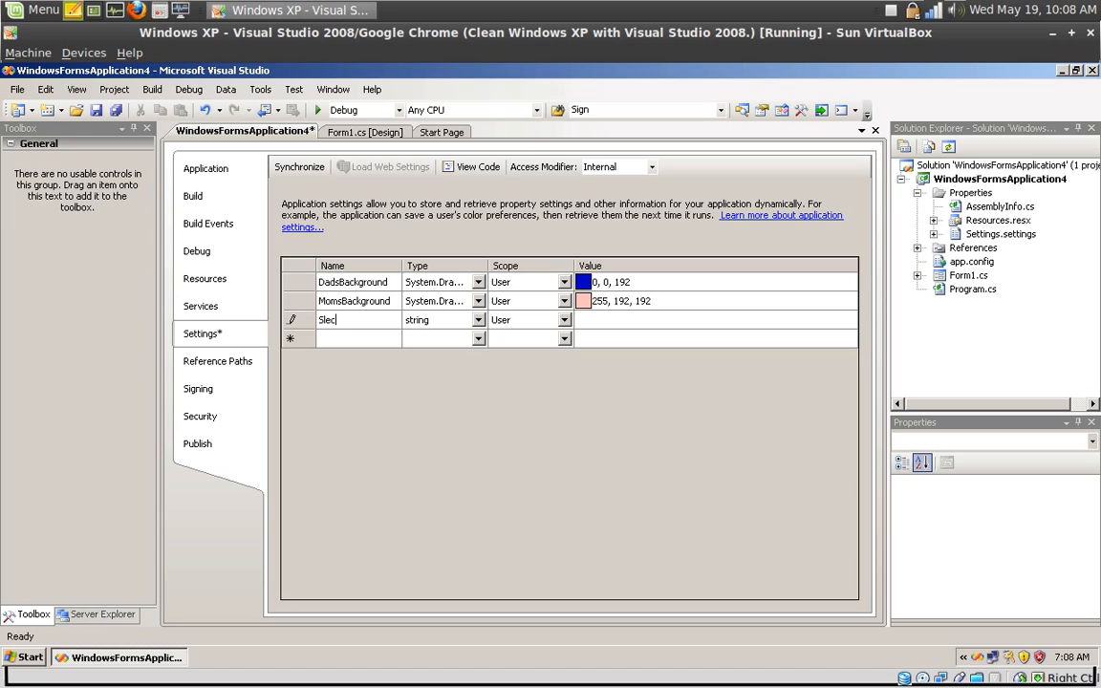
{"action": "type", "text": "ec"}
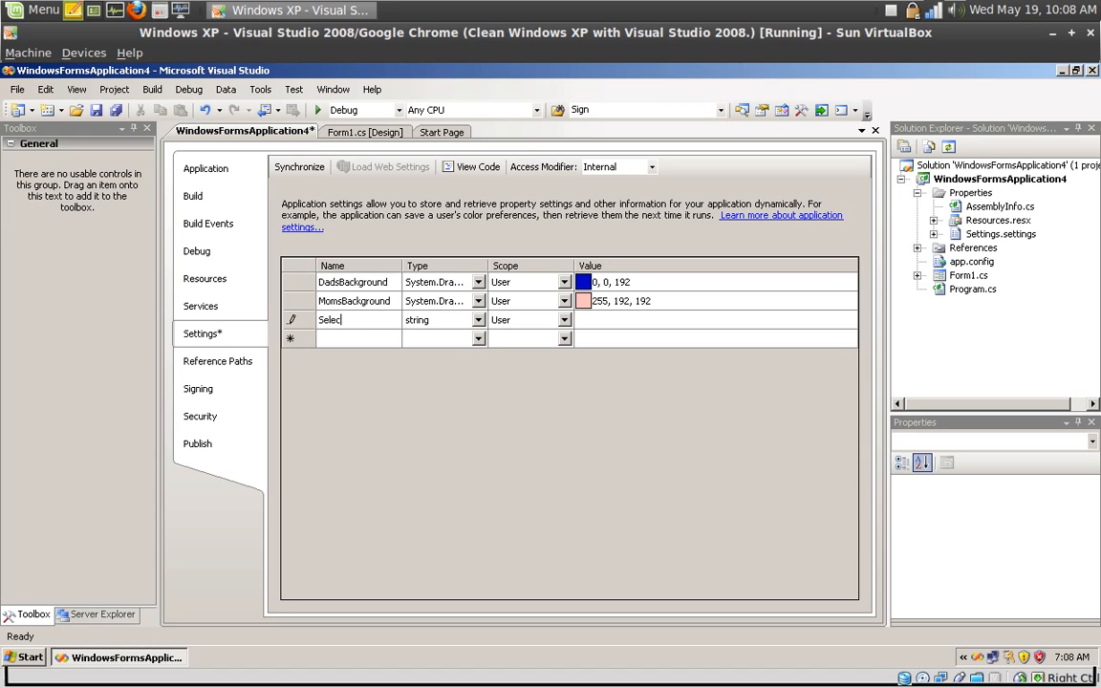
{"action": "type", "text": "electedBackground"}
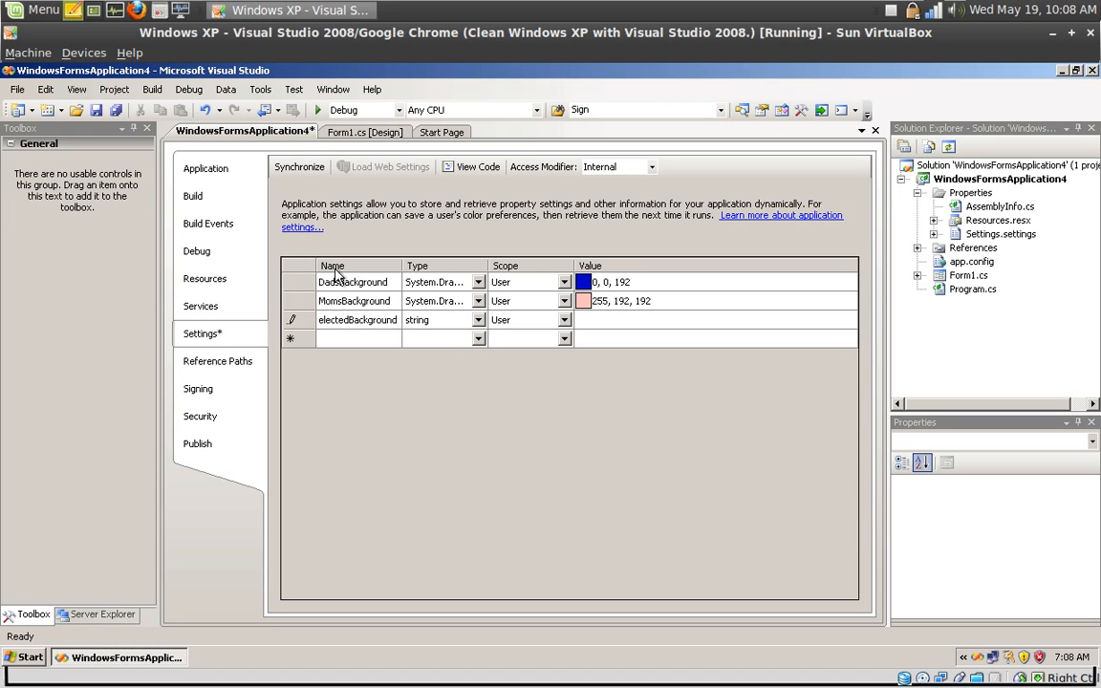
{"action": "left_click", "coordinate": [478, 319]}
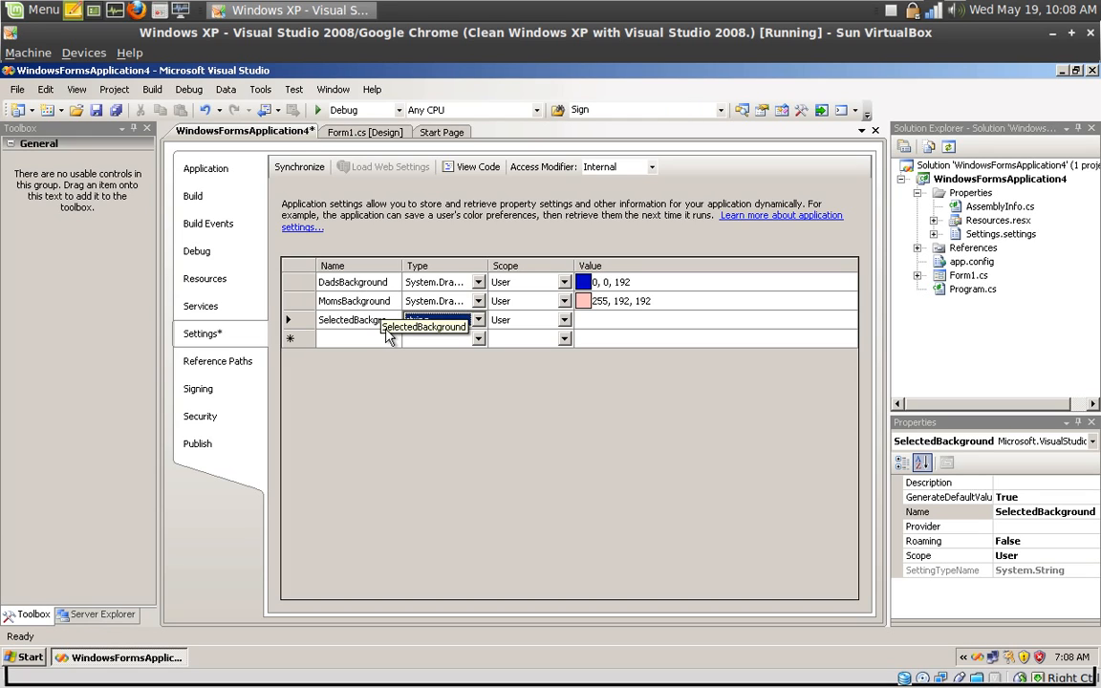
{"action": "left_click", "coordinate": [423, 325]}
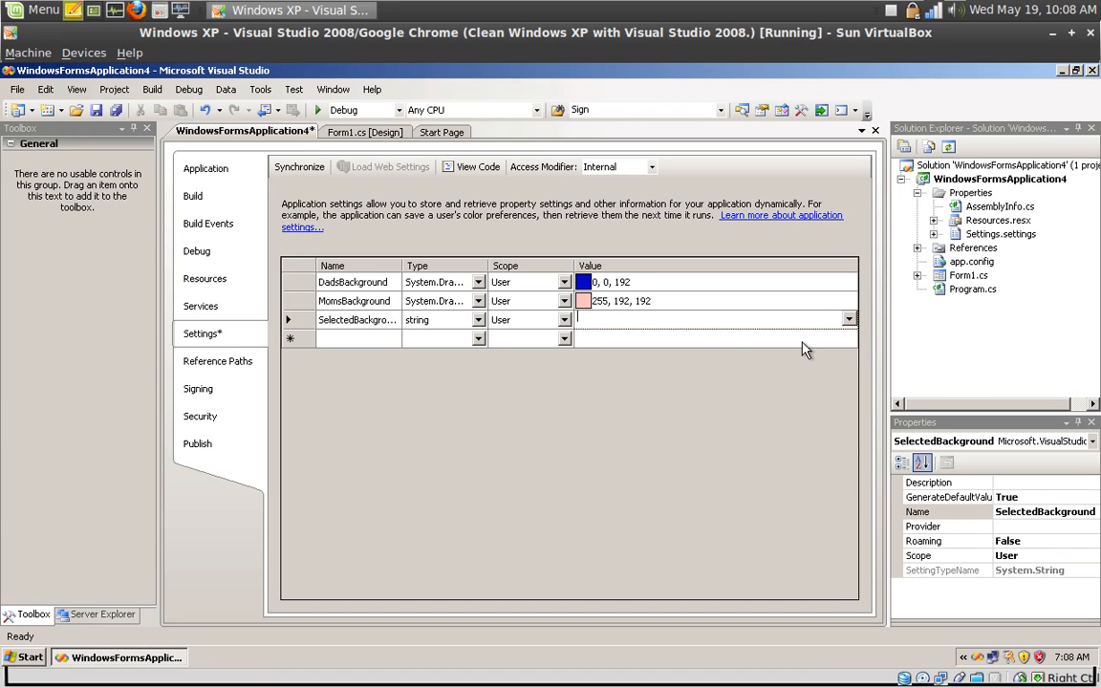
{"action": "type", "text": "Dad"}
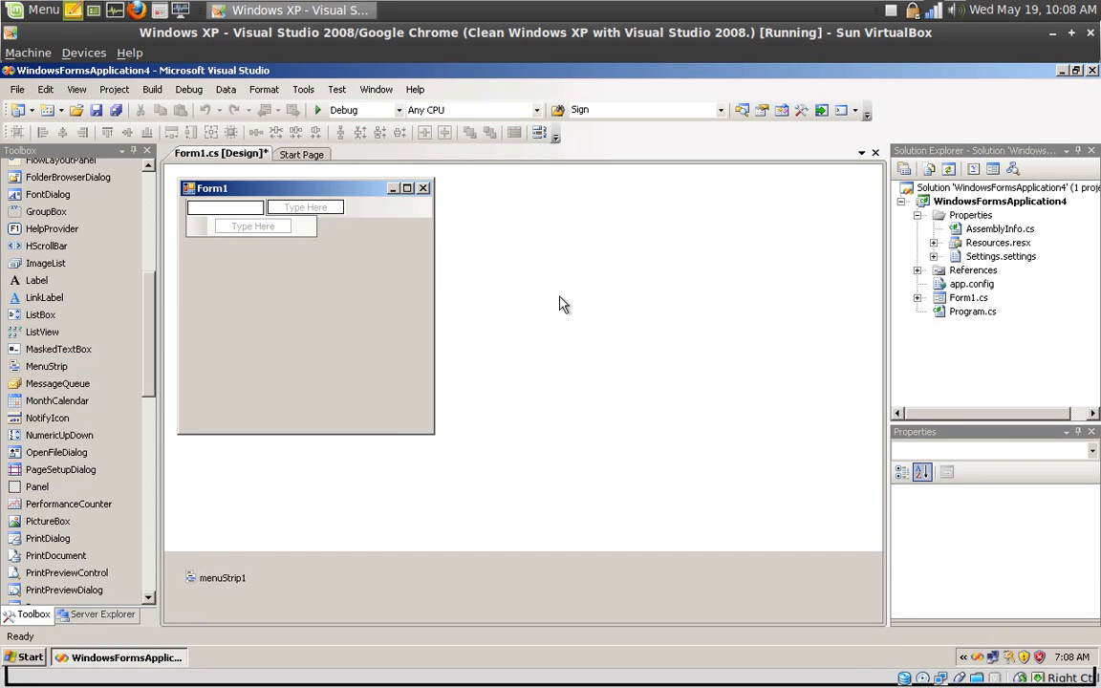
Enter Theme > Select Theme > Dad/Mom menu items and generate the Dad item's Click handler.
{"action": "type", "text": "Theme"}
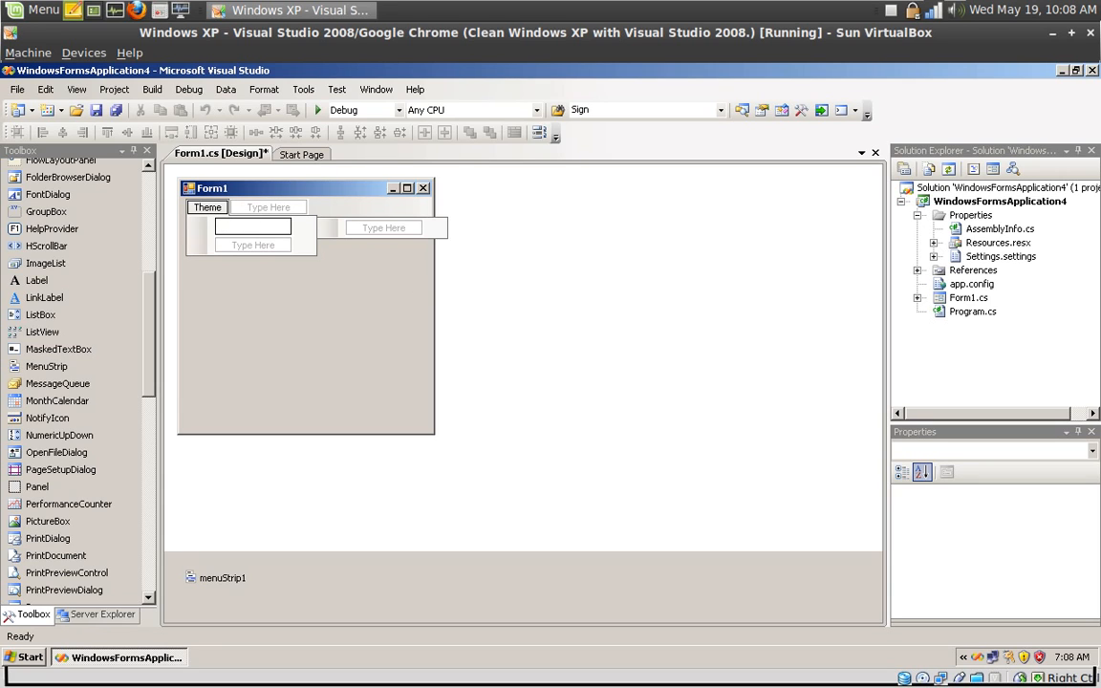
{"action": "type", "text": "Select Theme"}
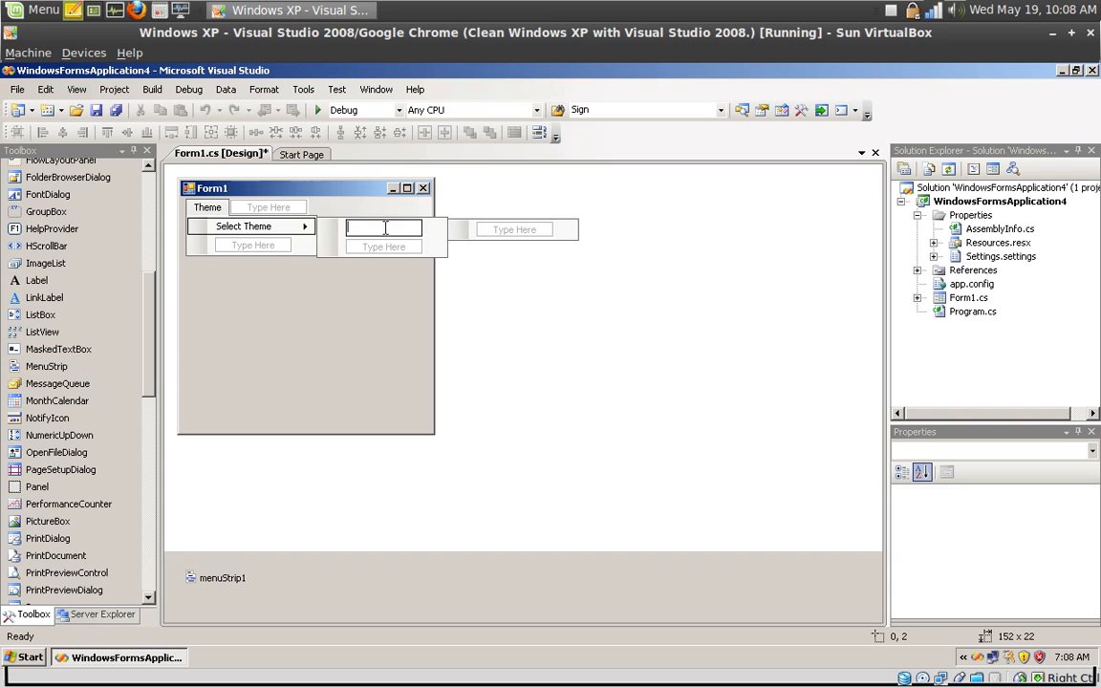
{"action": "type", "text": "Da"}
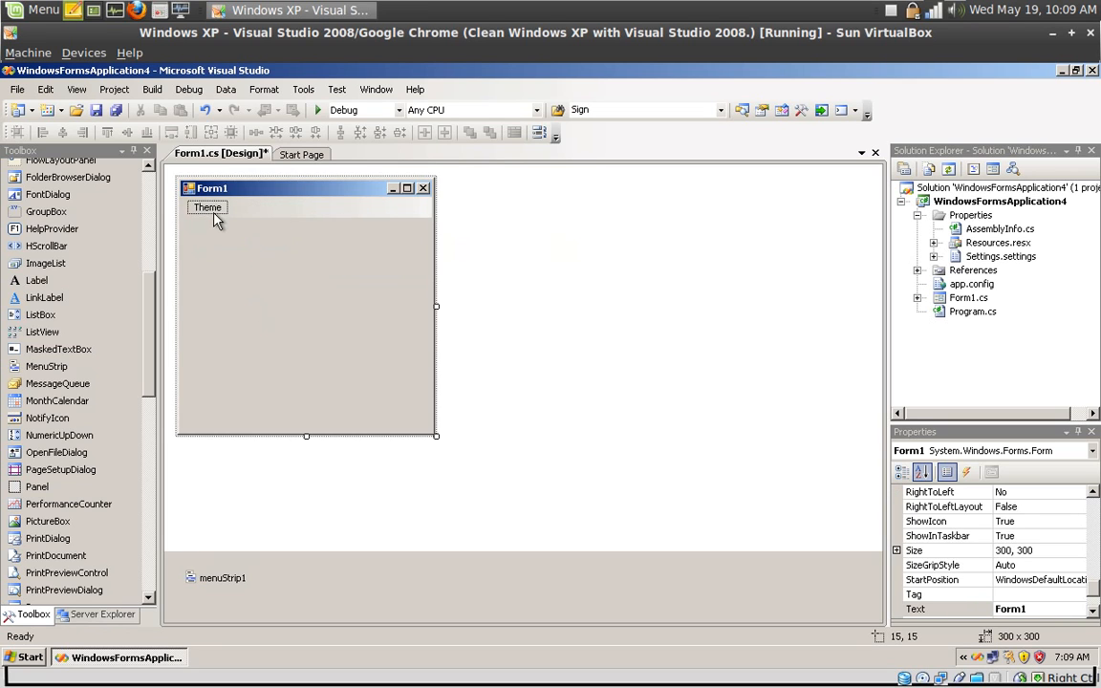
{"action": "left_click", "coordinate": [208, 207]}
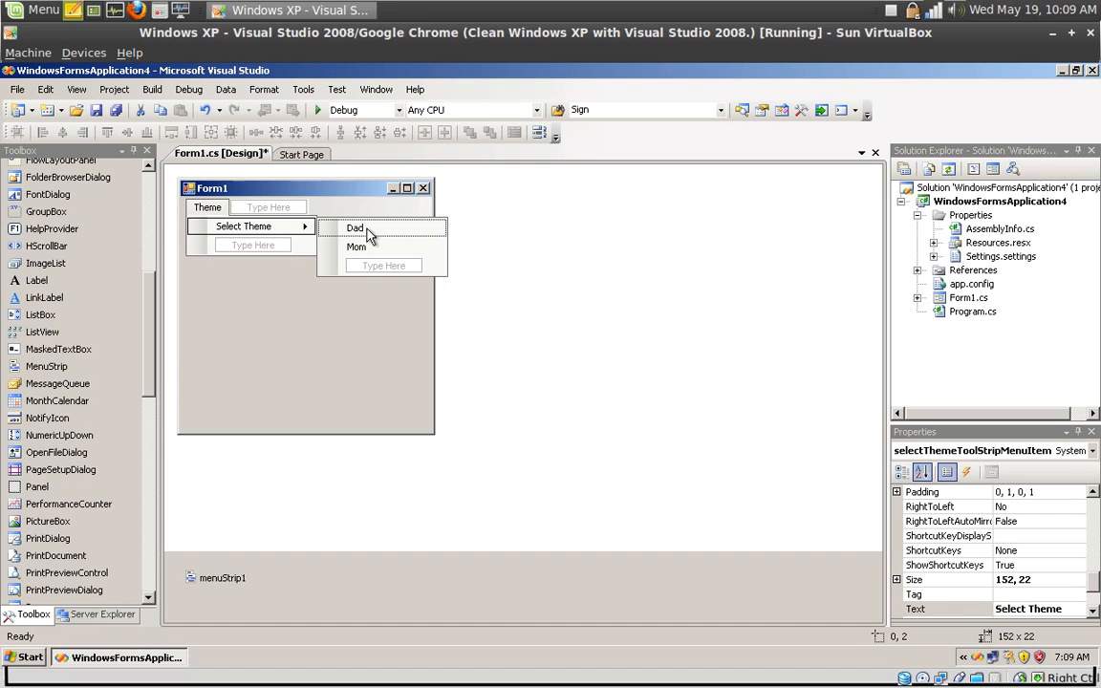
{"action": "left_click", "coordinate": [366, 227]}
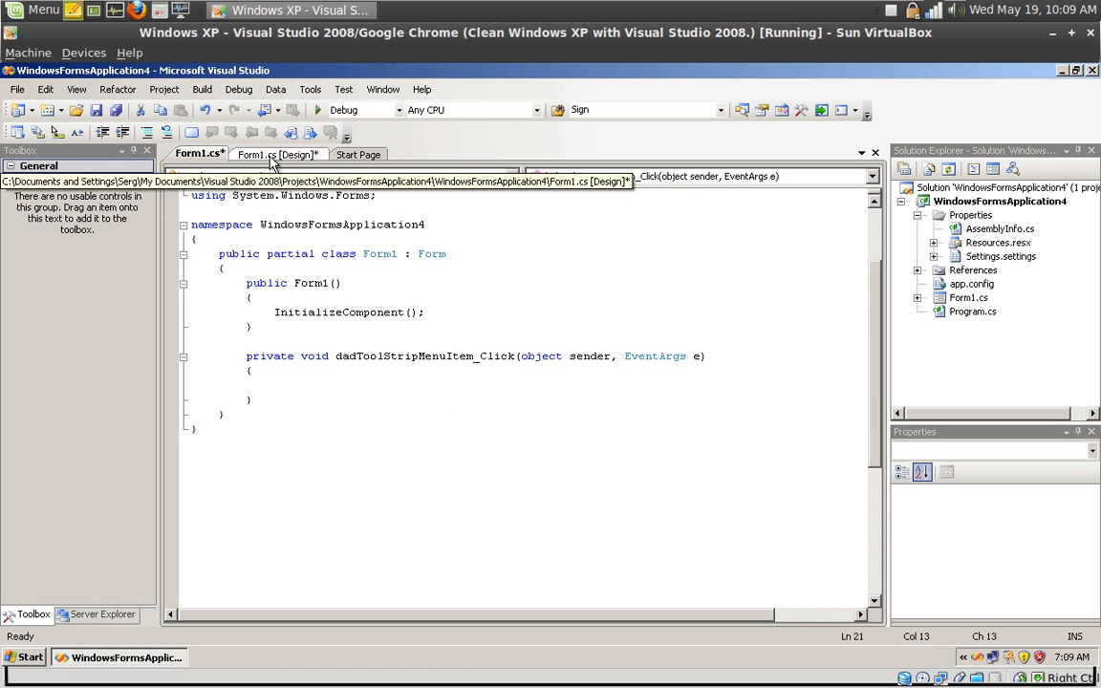
Return to the designer and generate momToolStripMenuItem_Click for the Mom item.
{"action": "left_click", "coordinate": [277, 154]}
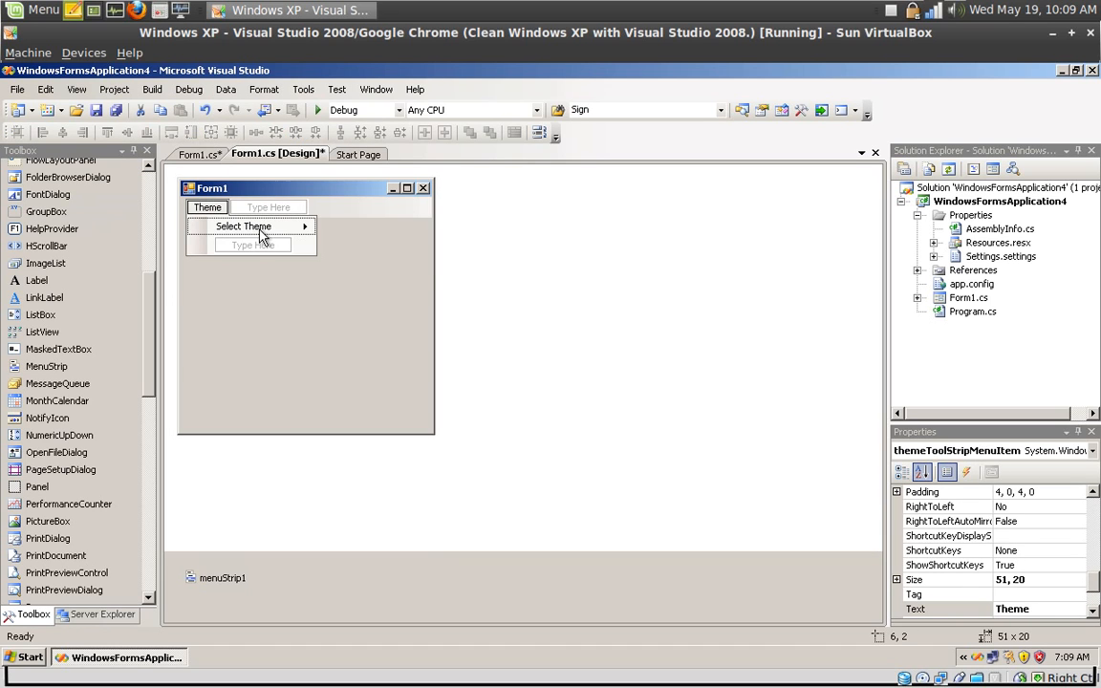
{"action": "left_click", "coordinate": [244, 226]}
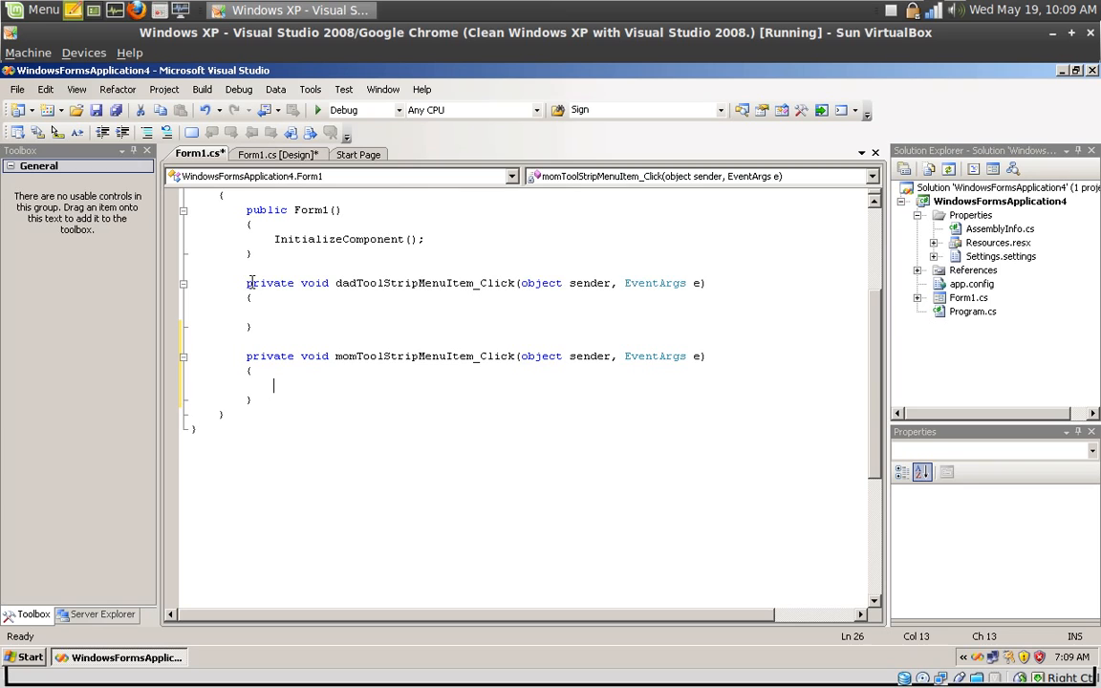
{"action": "left_click_drag", "start_coordinate": [247, 282], "coordinate": [272, 326]}
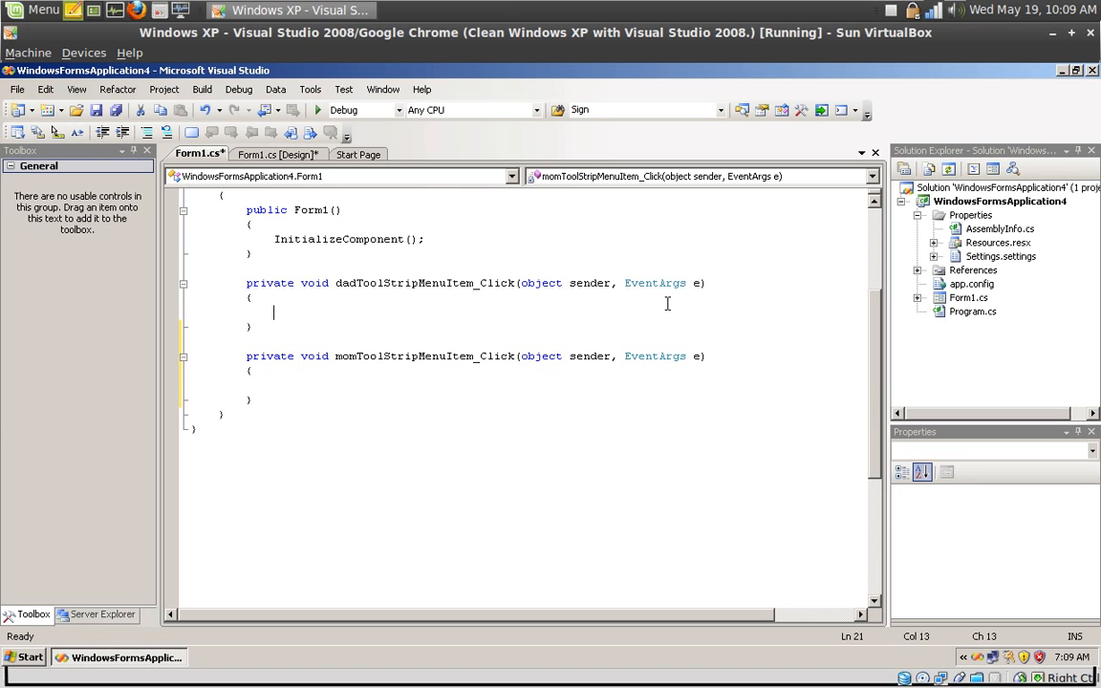
In the Dad handler, set this.BackColor from Properties.Settings.Default.DadsBackground.
{"action": "type", "text": "this.b"}
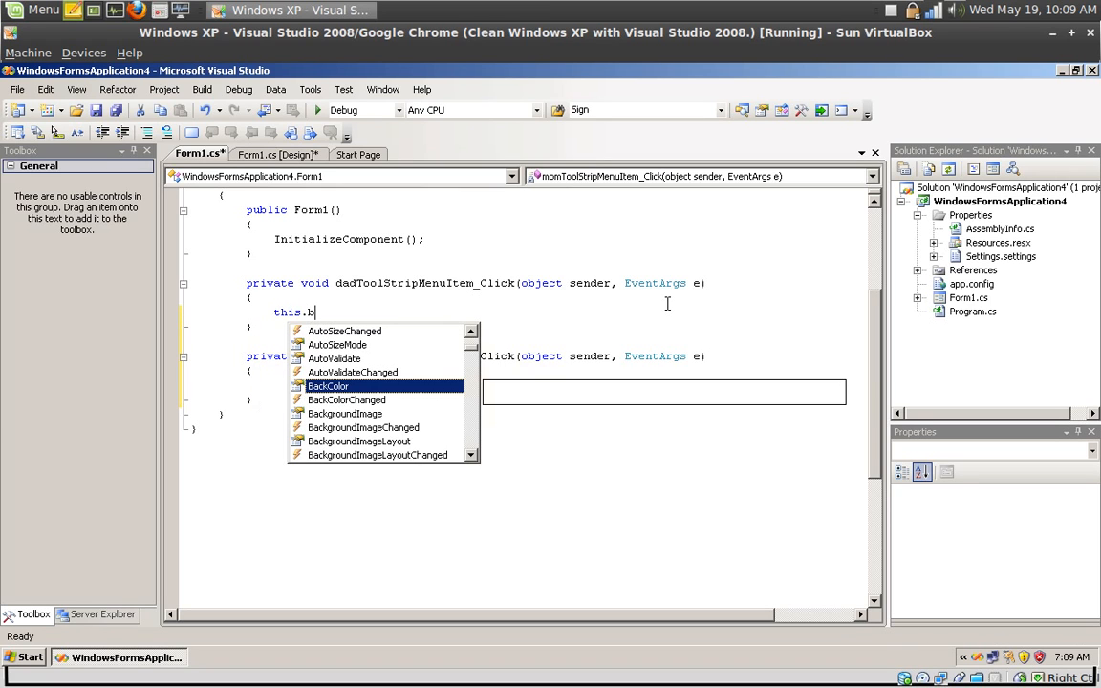
{"action": "type", "text": "ackColor ="}
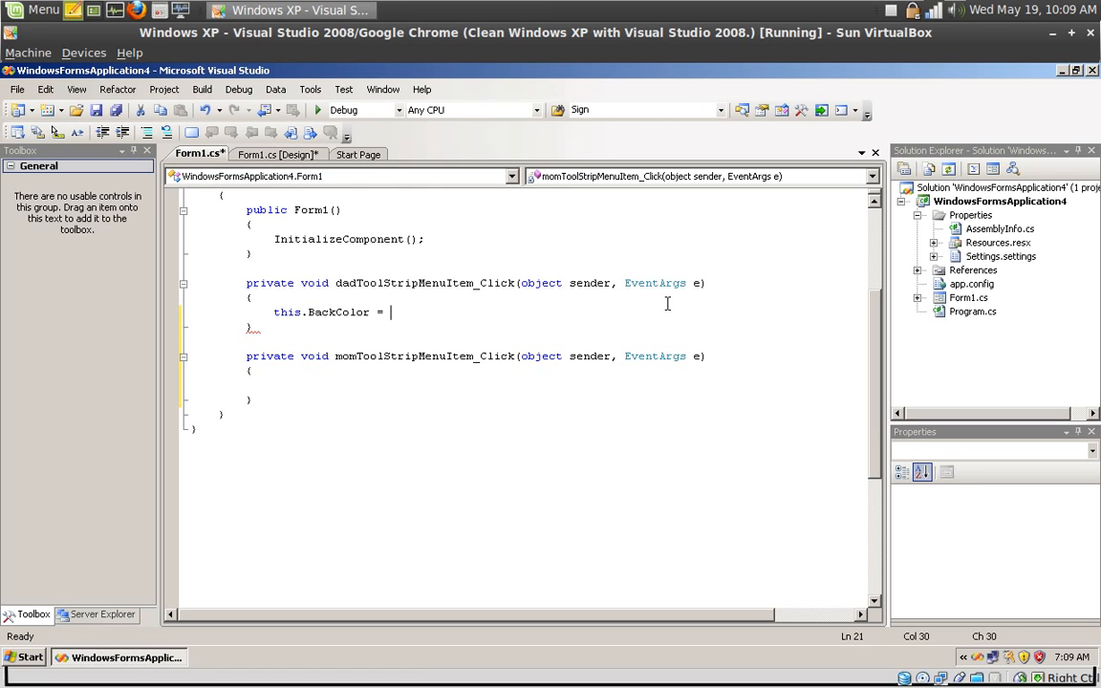
{"action": "type", "text": "Prop"}
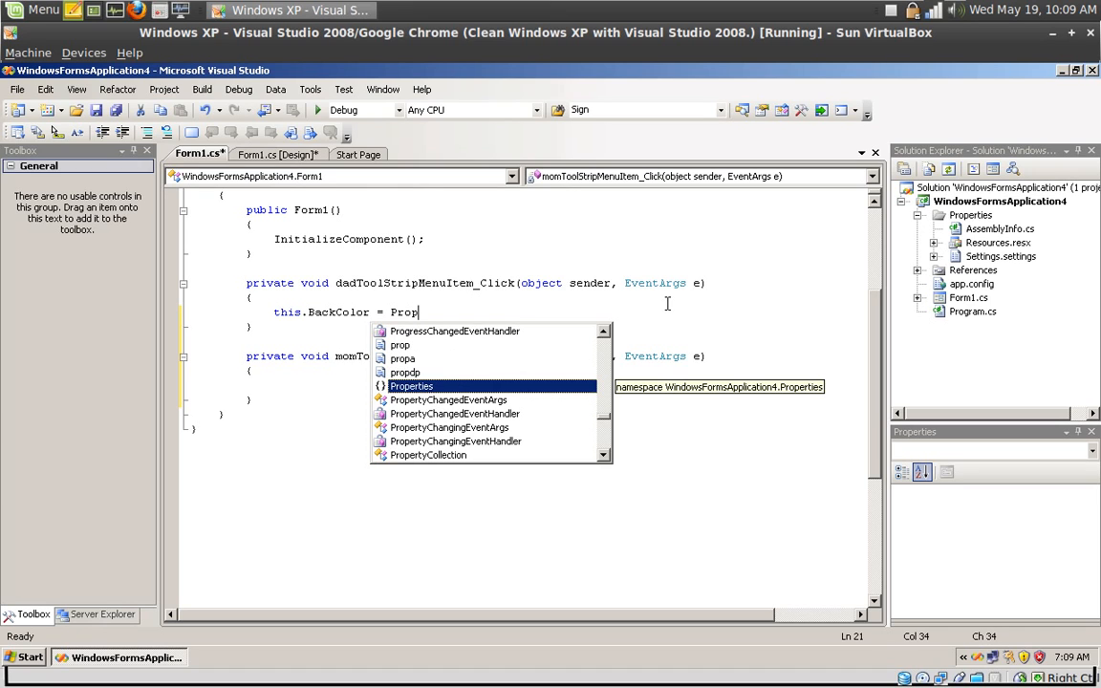
{"action": "type", "text": "erties.Settings"}
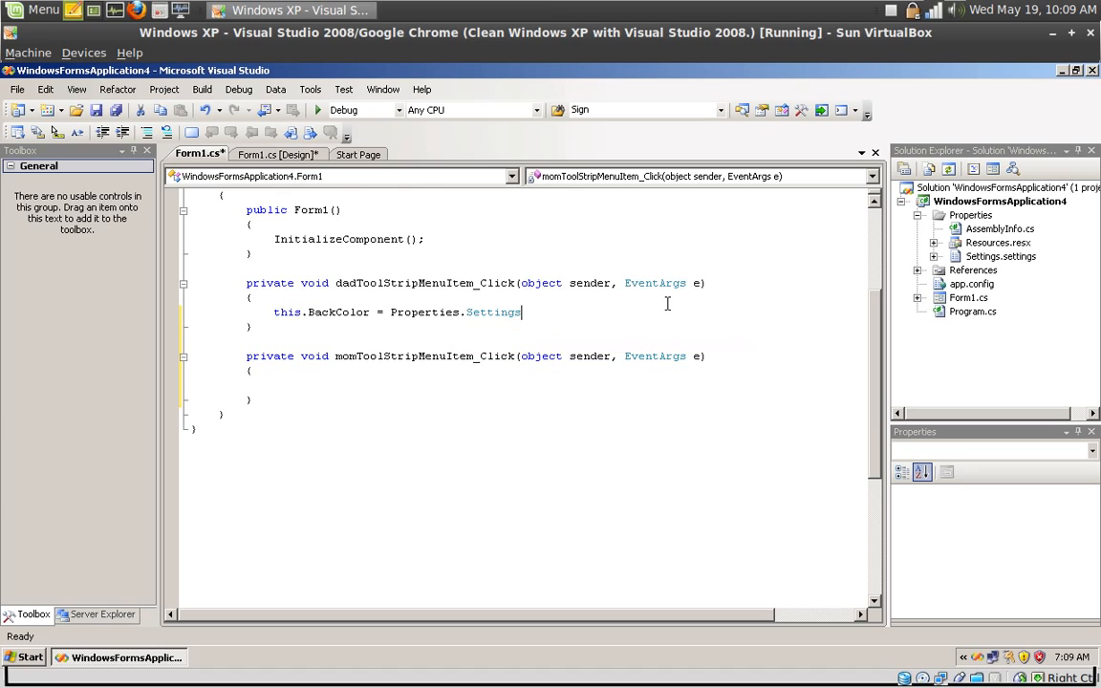
{"action": "type", "text": "."}
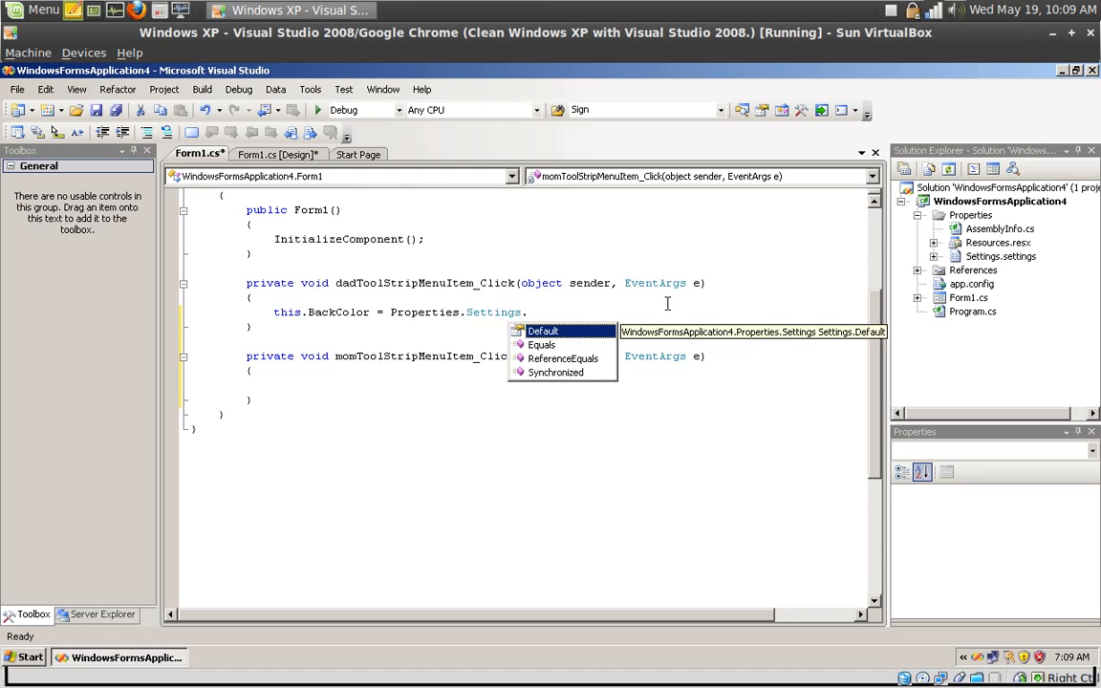
{"action": "type", "text": "Default."}
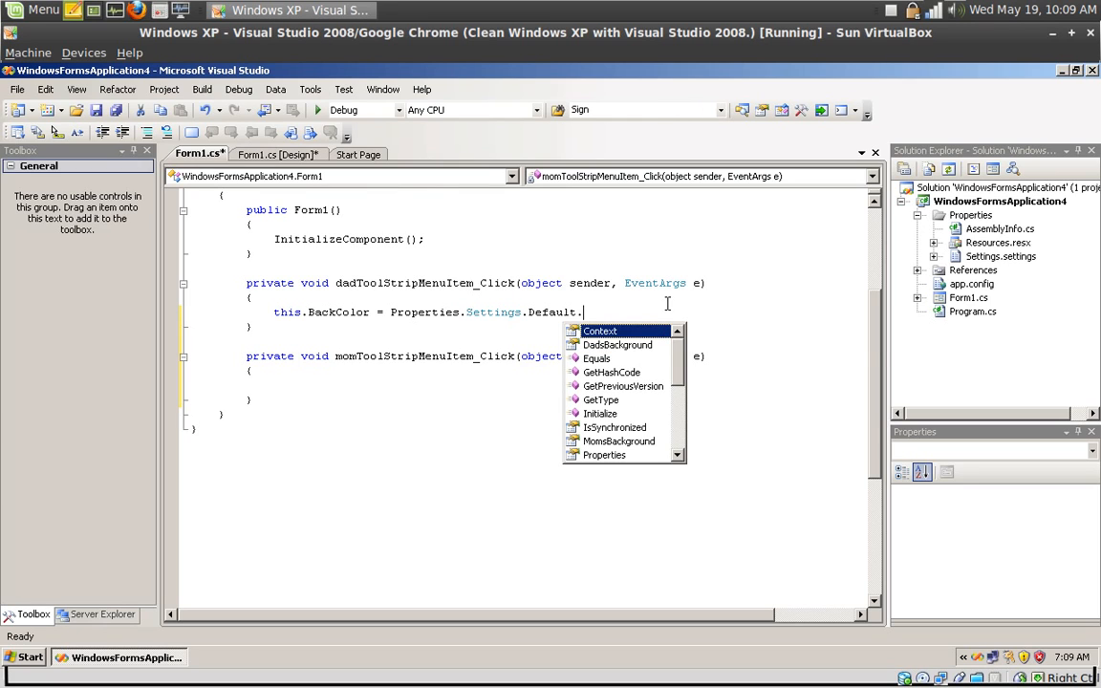
{"action": "mouse_move", "coordinate": [618, 344]}
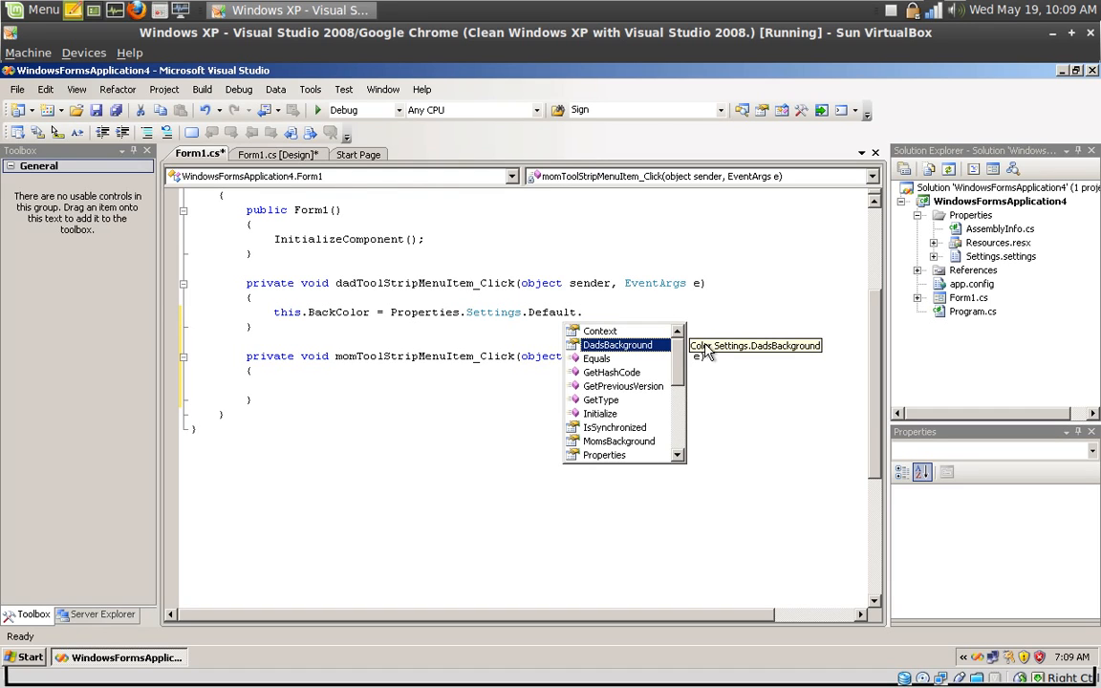
{"action": "mouse_move", "coordinate": [816, 359]}
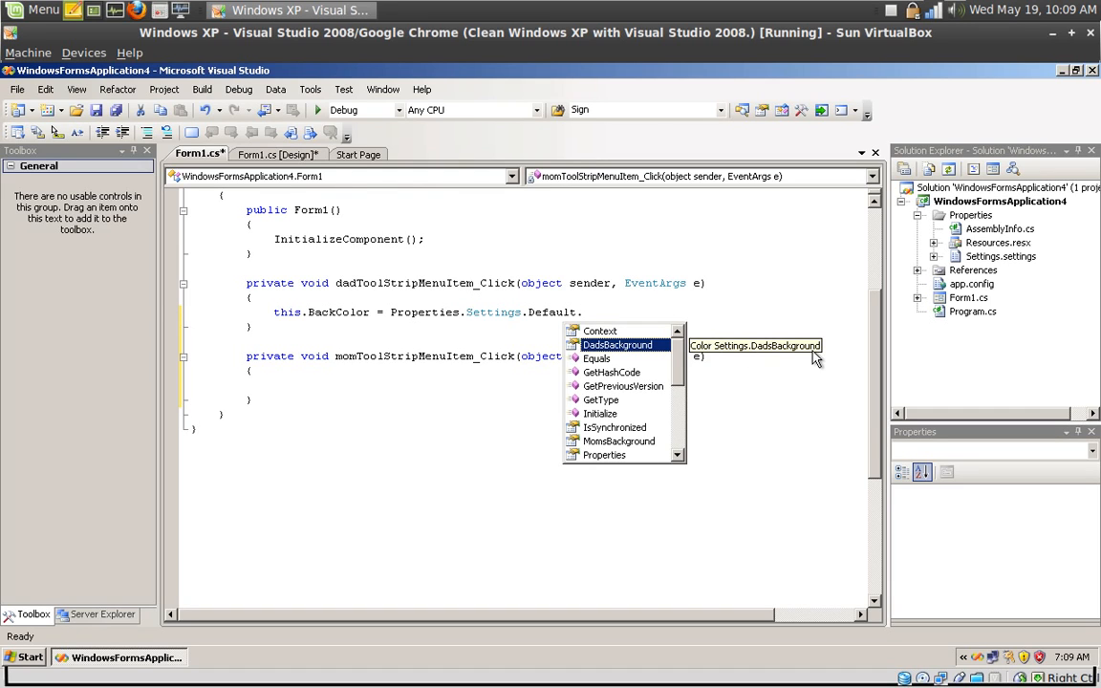
{"action": "mouse_move", "coordinate": [683, 385]}
{"action": "type", "text": "DadsBackground"}
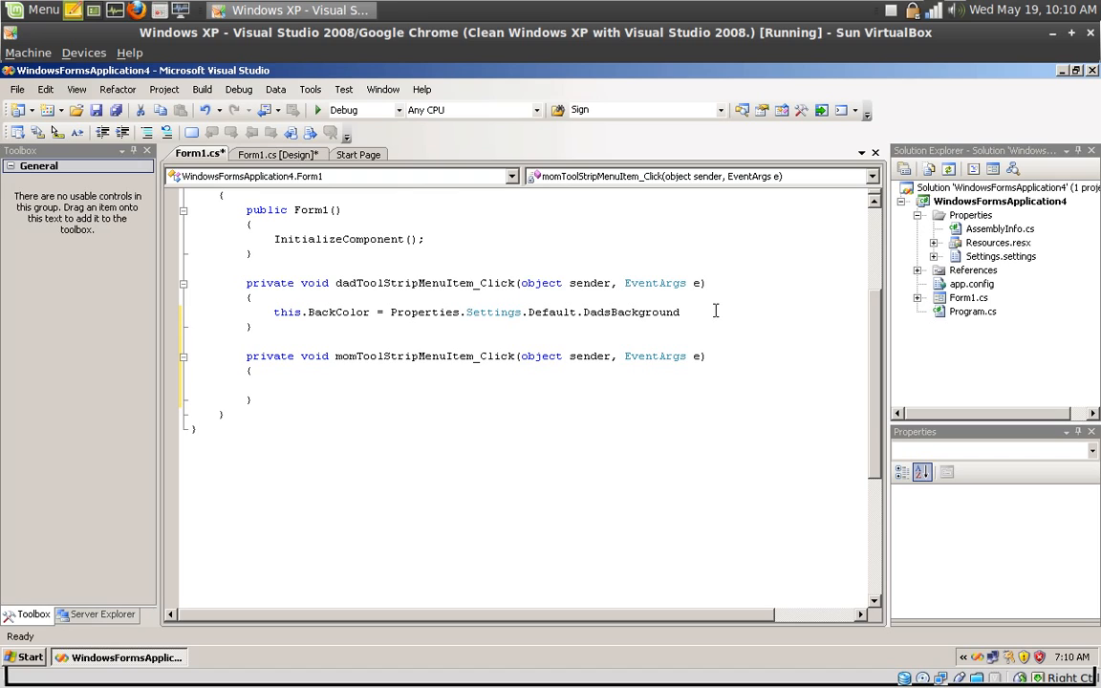
{"action": "type", "text": ";"}
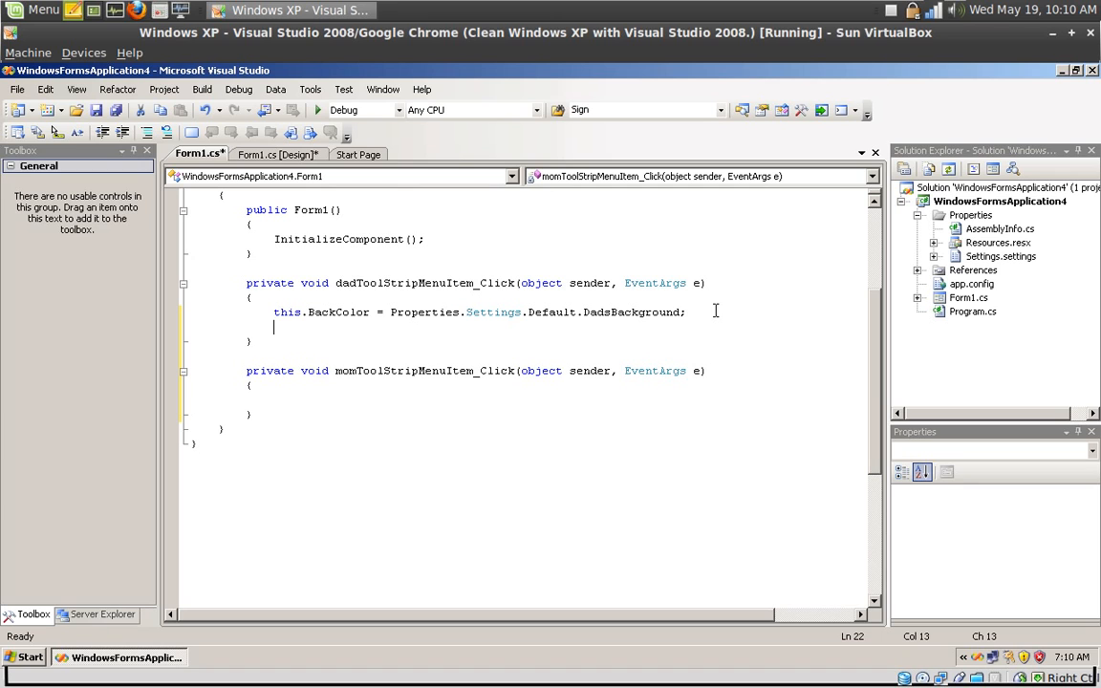
Check the setting names in Settings.settings, then set SelectedBackground to "Dad".
{"action": "left_click", "coordinate": [1000, 256]}
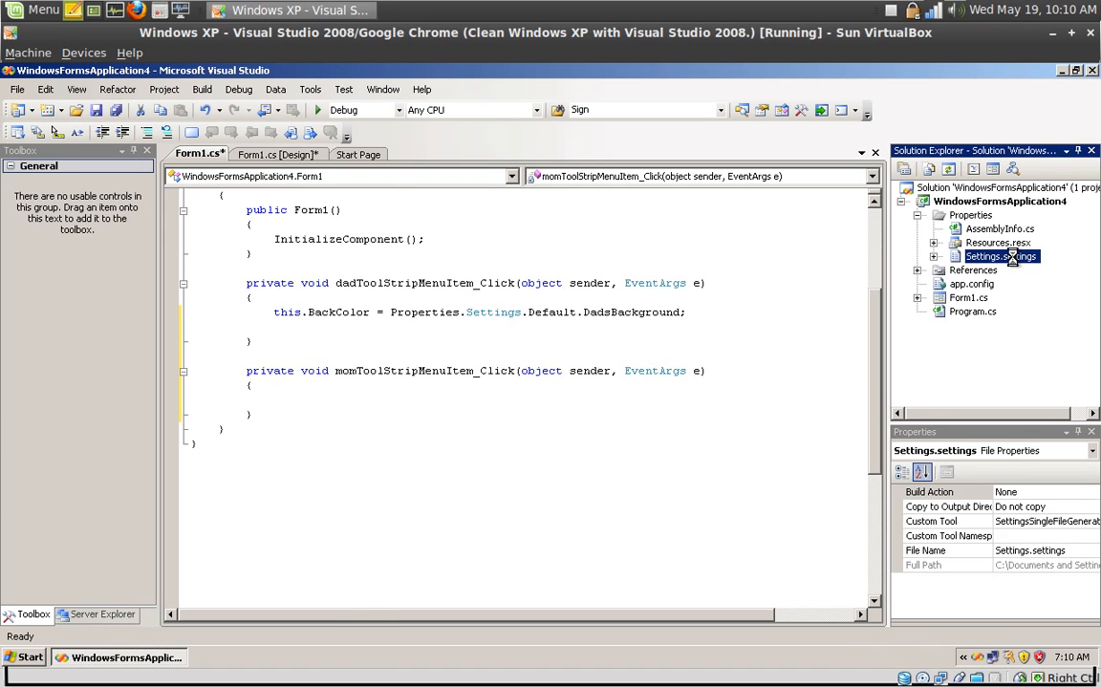
{"action": "double_click", "coordinate": [1000, 257]}
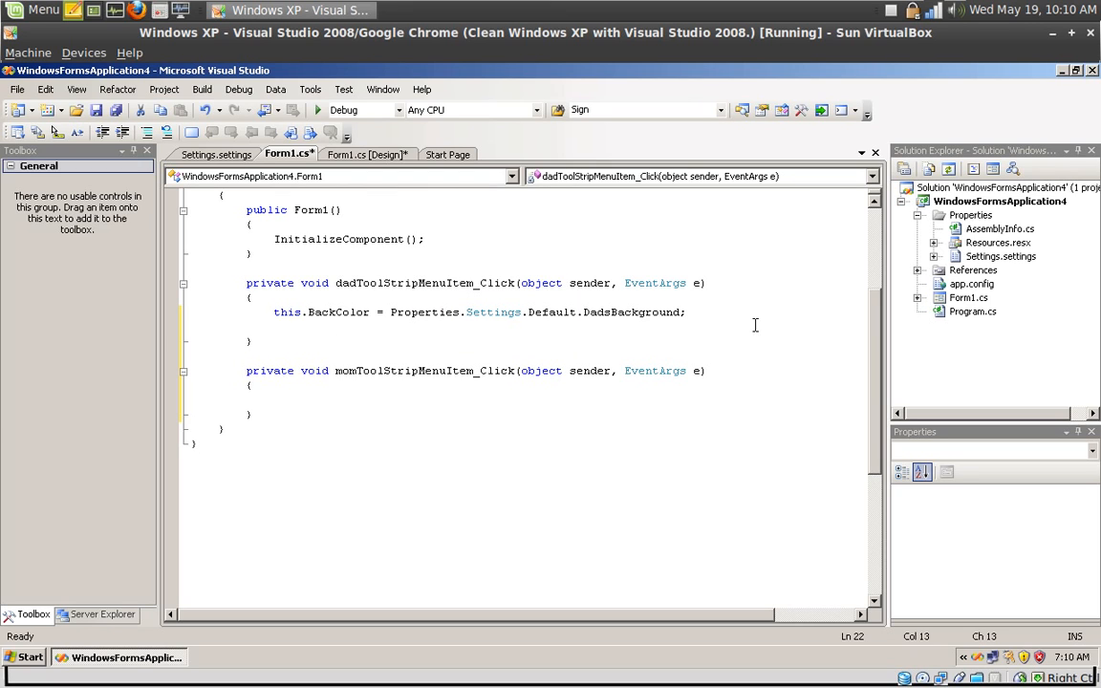
{"action": "type", "text": "pro"}
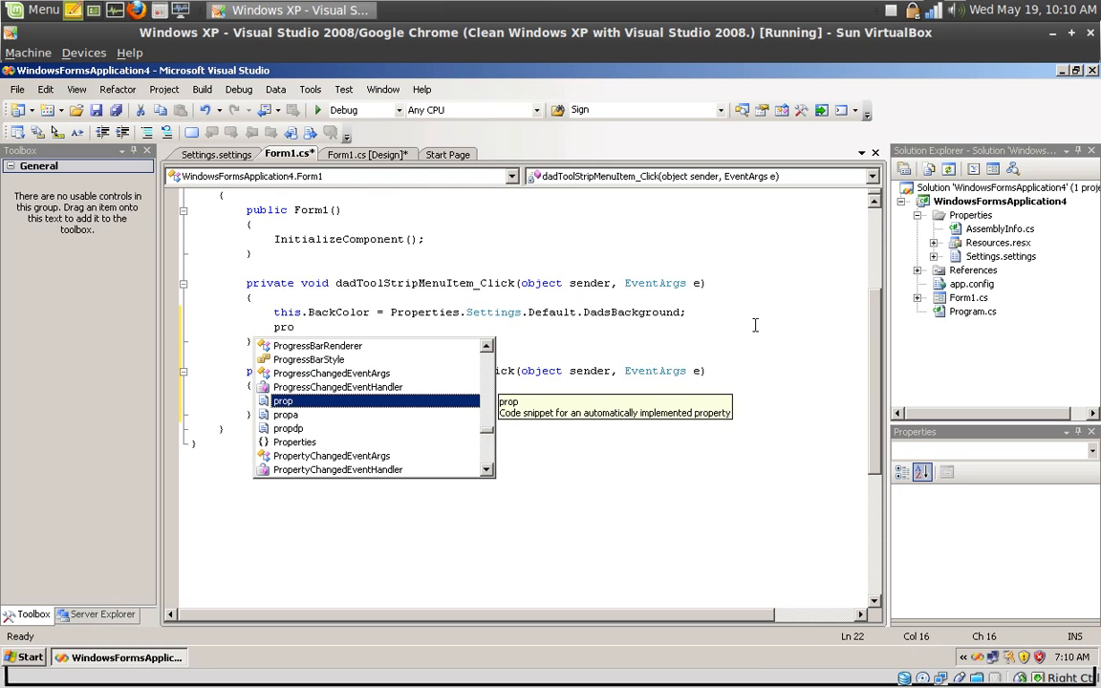
{"action": "type", "text": "Properties.Settings"}
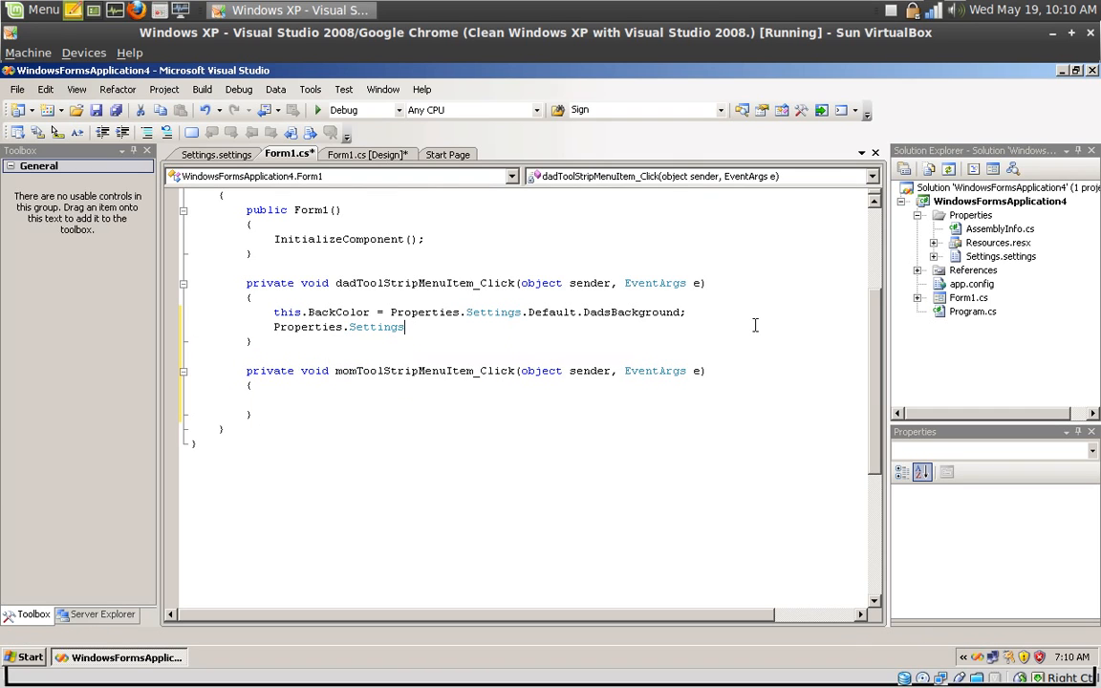
{"action": "type", "text": ".Default.se"}
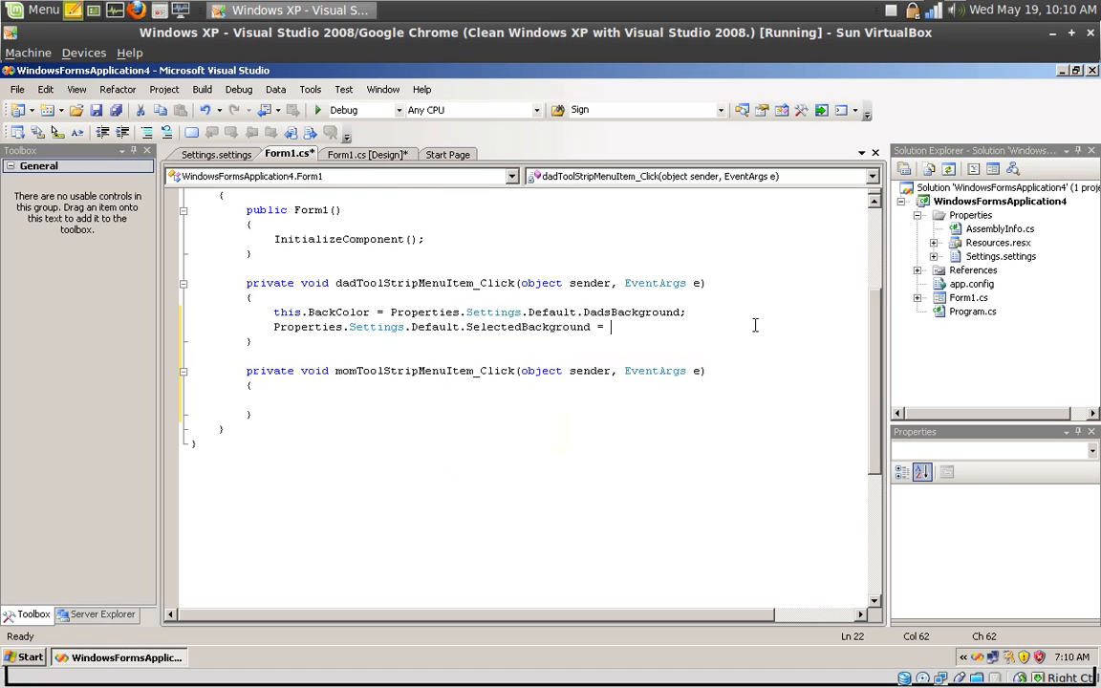
{"action": "type", "text": "\"Dad\";"}
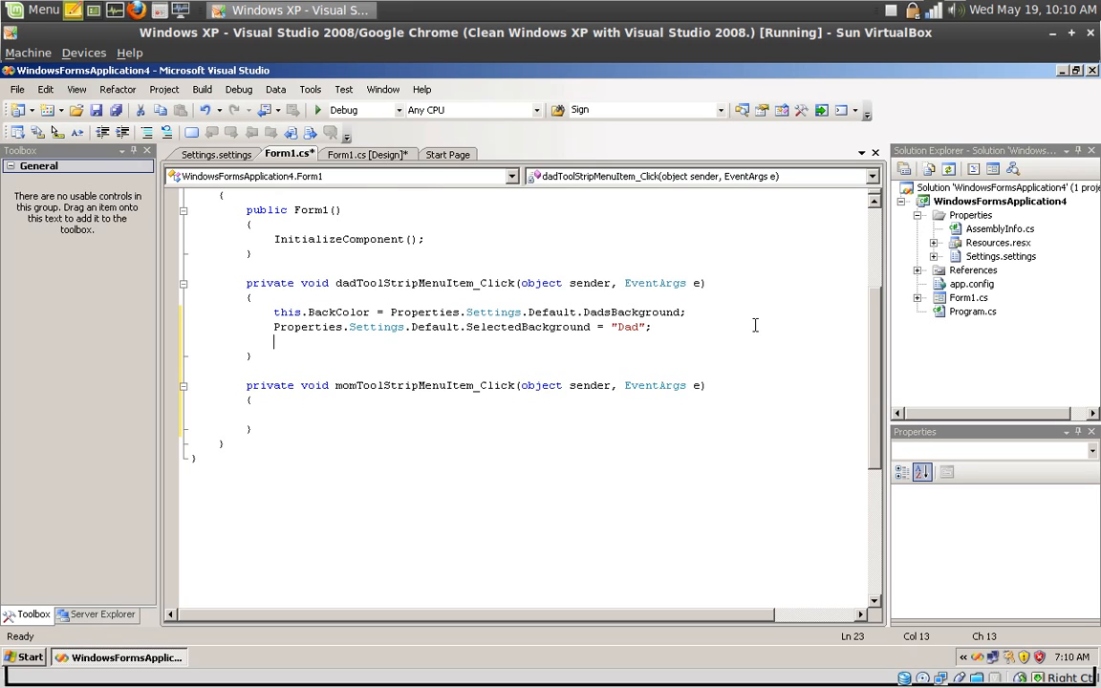
Save the settings in the Dad handler and reuse its code in the Mom handler.
{"action": "type", "text": "Properties.Settings."}
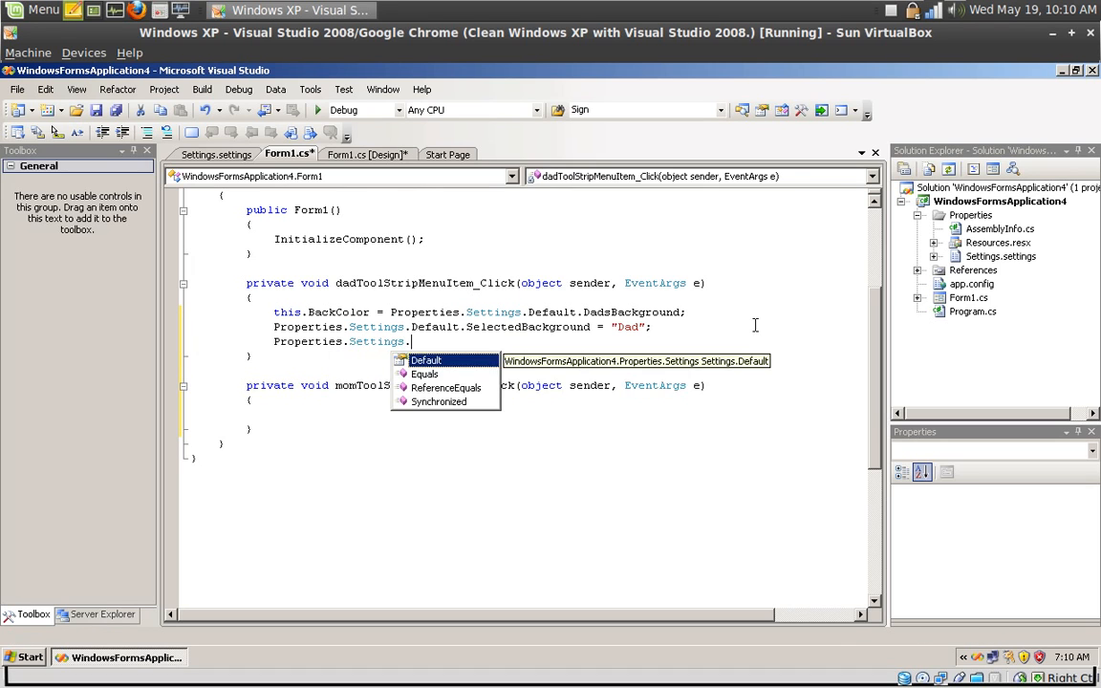
{"action": "type", "text": "sa"}
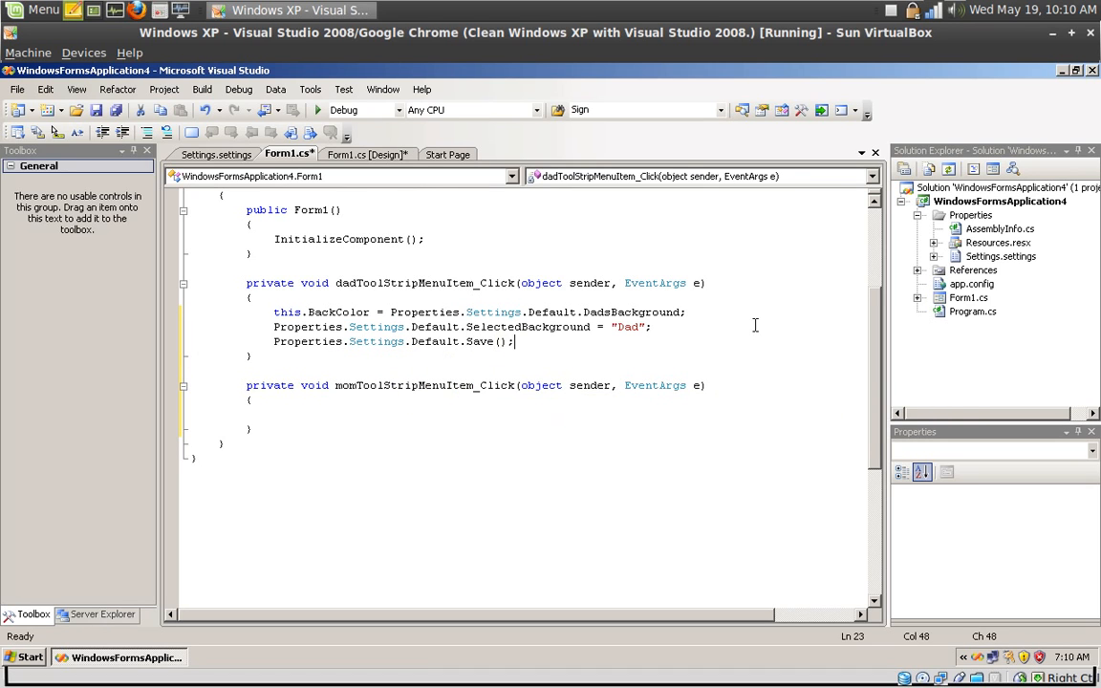
{"action": "mouse_move", "coordinate": [484, 341]}
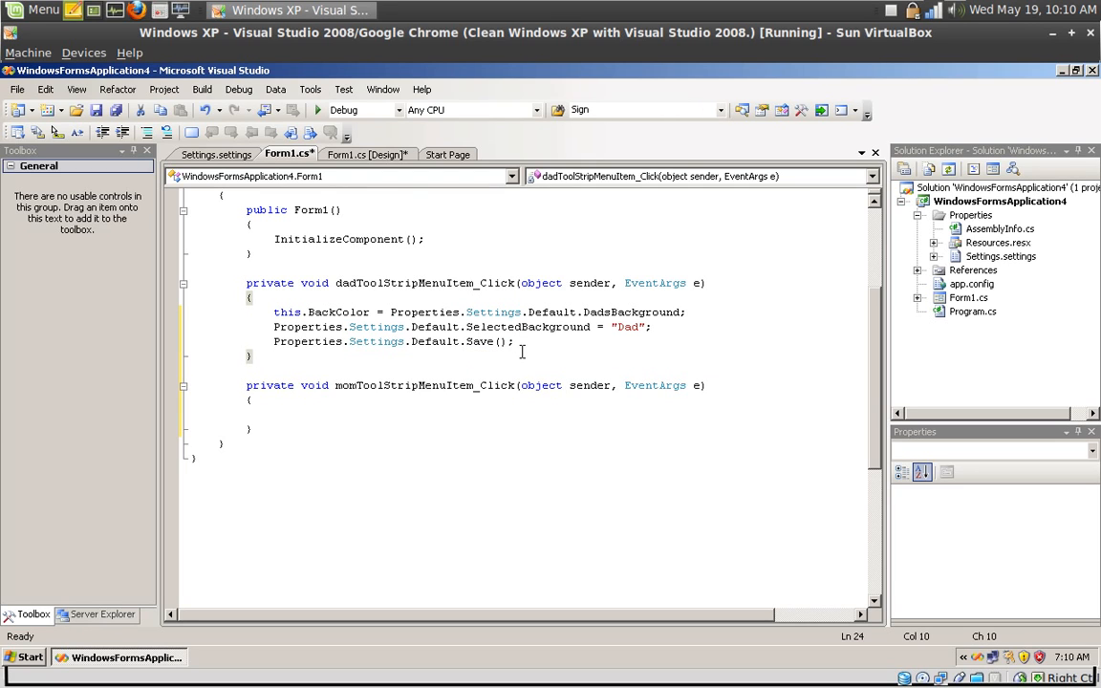
{"action": "left_click_drag", "start_coordinate": [273, 311], "coordinate": [514, 341]}
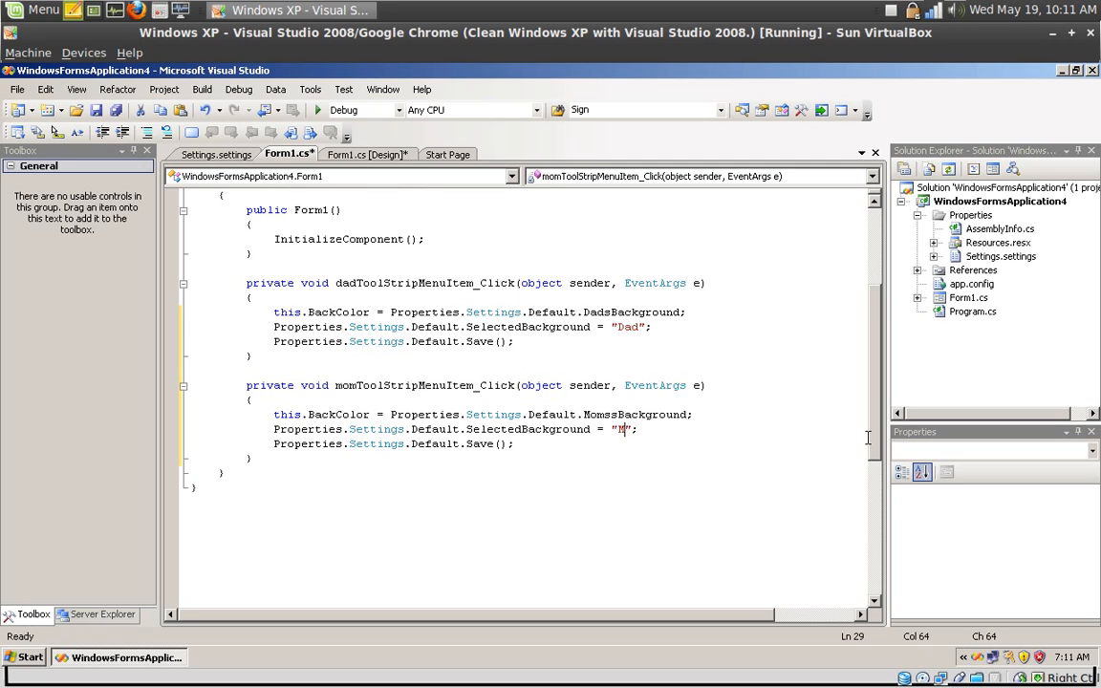
{"action": "type", "text": "om"}
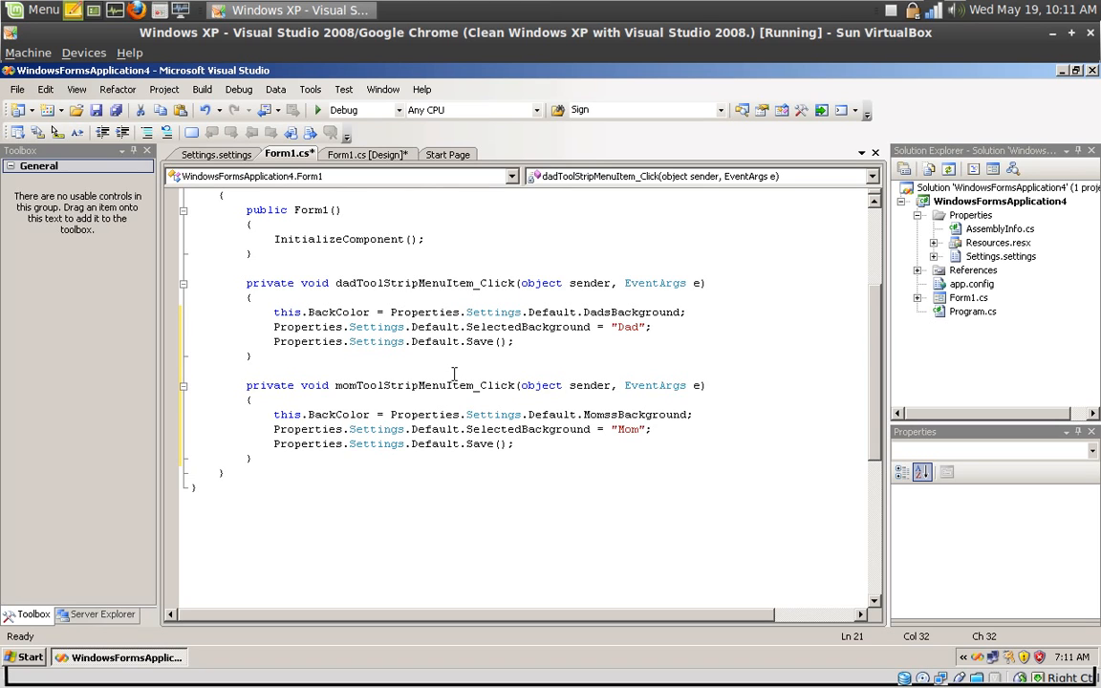
Create Form1_Load and start a switch on Properties.Settings.Default.SelectedBackground.
{"action": "left_click", "coordinate": [367, 154]}
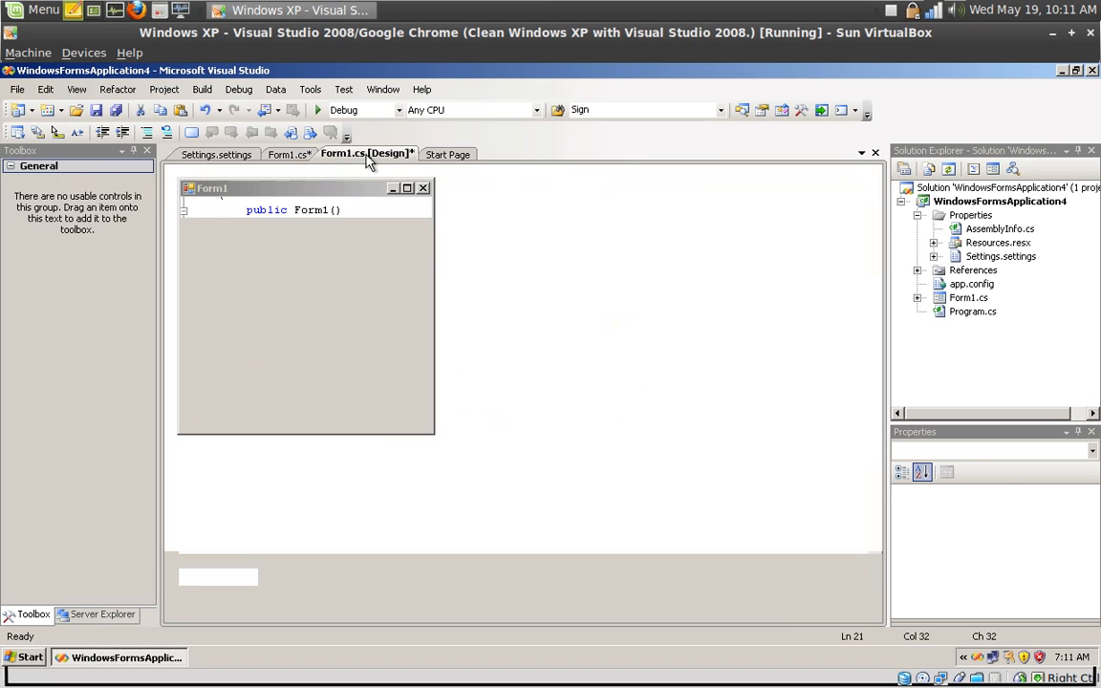
{"action": "left_click", "coordinate": [288, 154]}
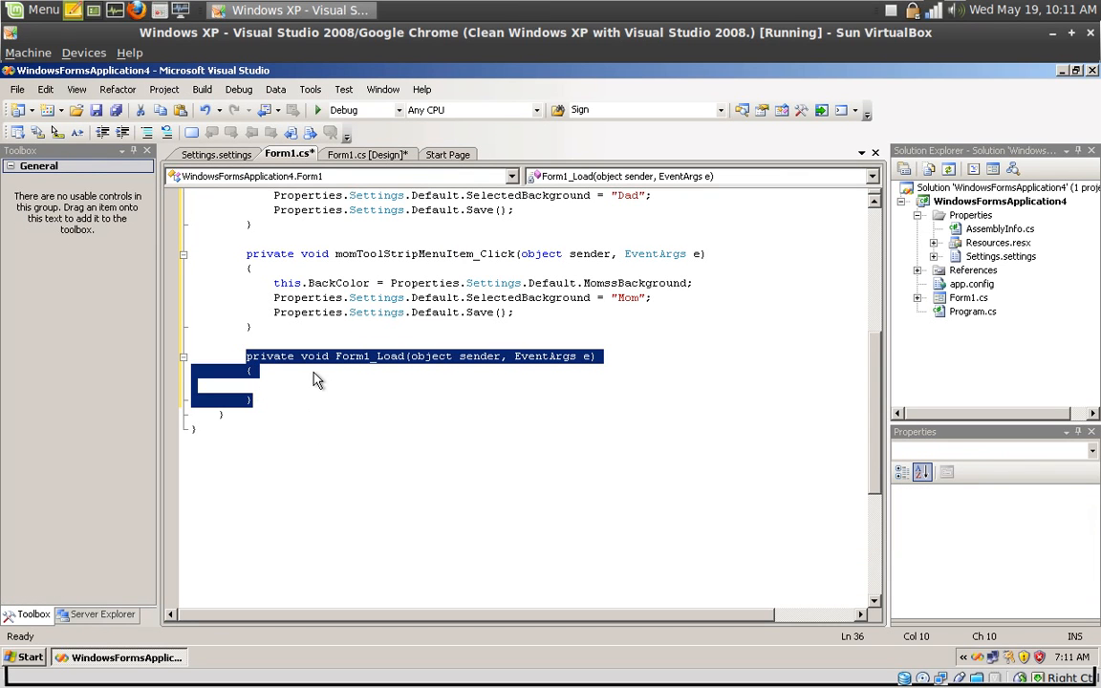
{"action": "left_click", "coordinate": [275, 383]}
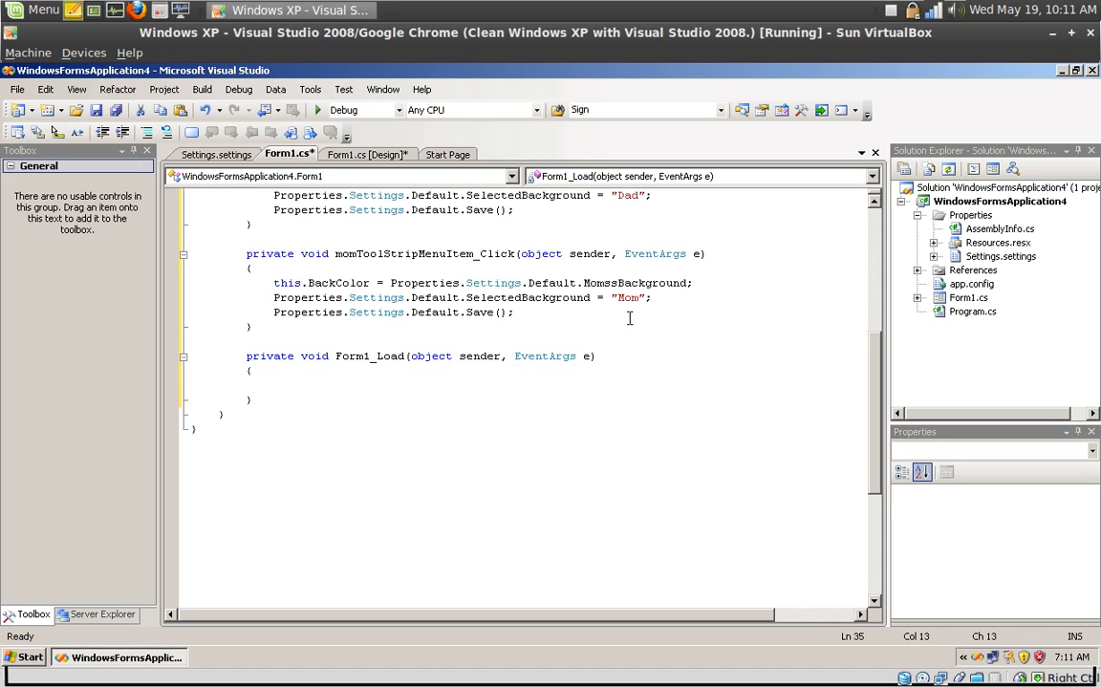
{"action": "mouse_move", "coordinate": [526, 297]}
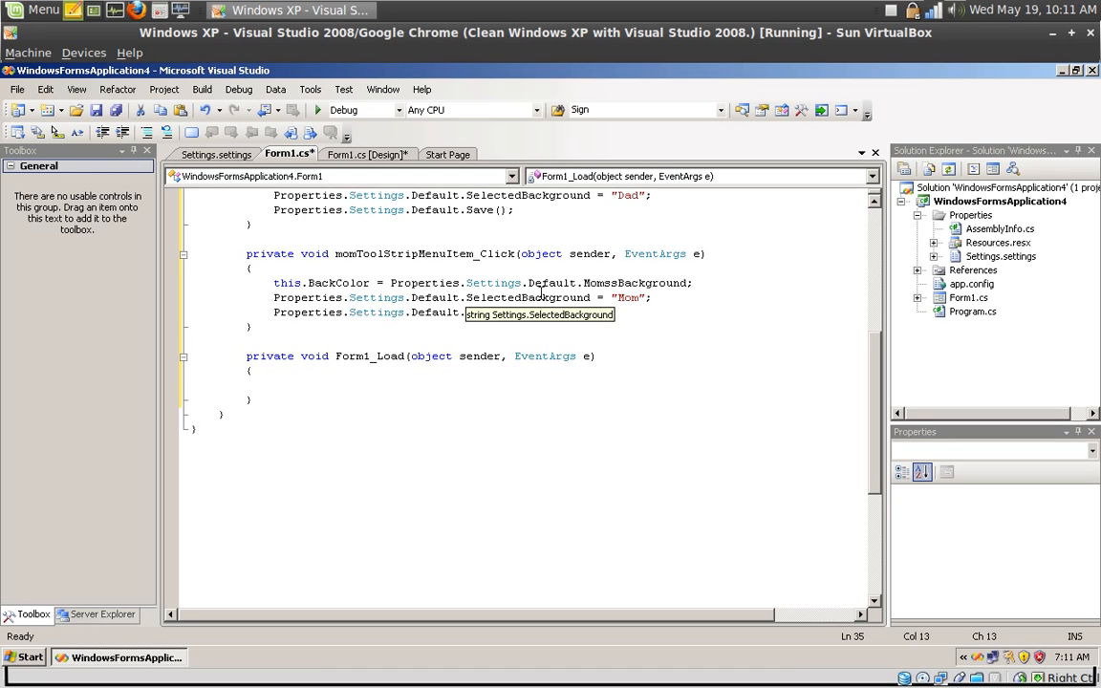
{"action": "type", "text": "switch (p"}
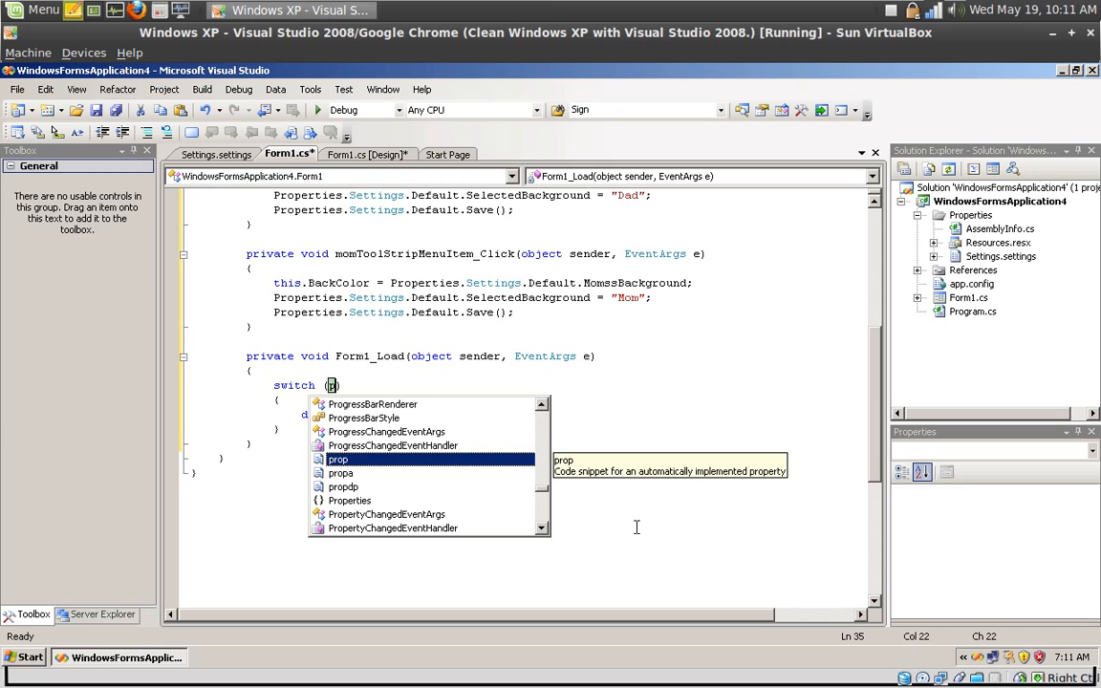
{"action": "type", "text": "Properties.se"}
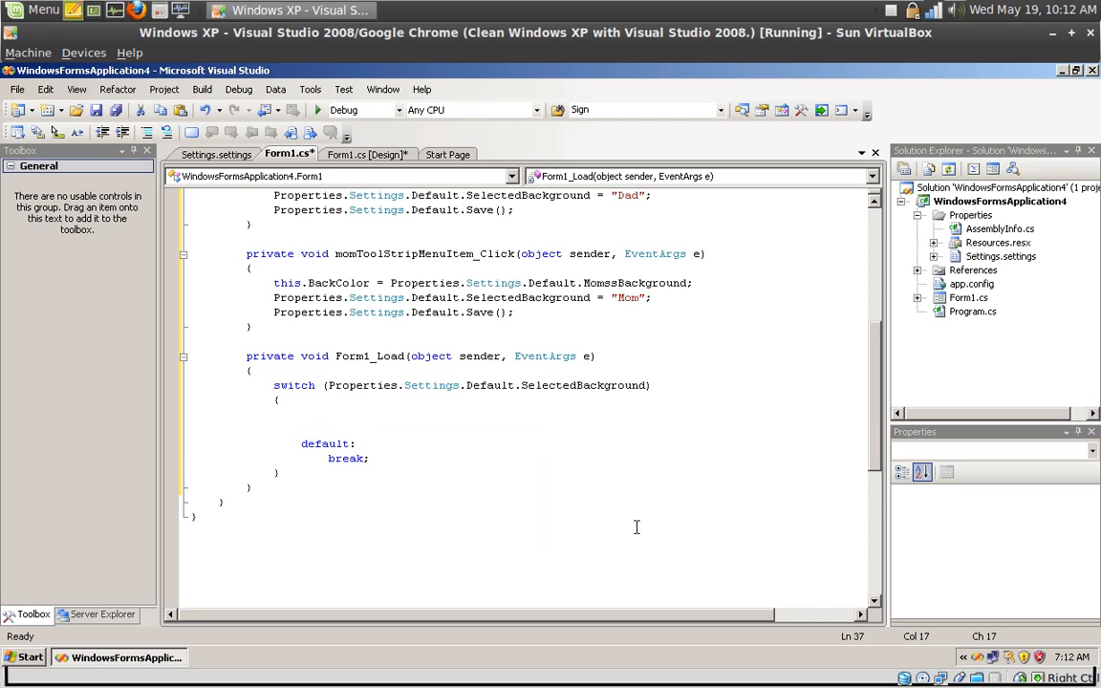
Add case "Dad" setting this.BackColor to Properties.Settings.Default.DadsBackground.
{"action": "type", "text": "case \"Dad\""}
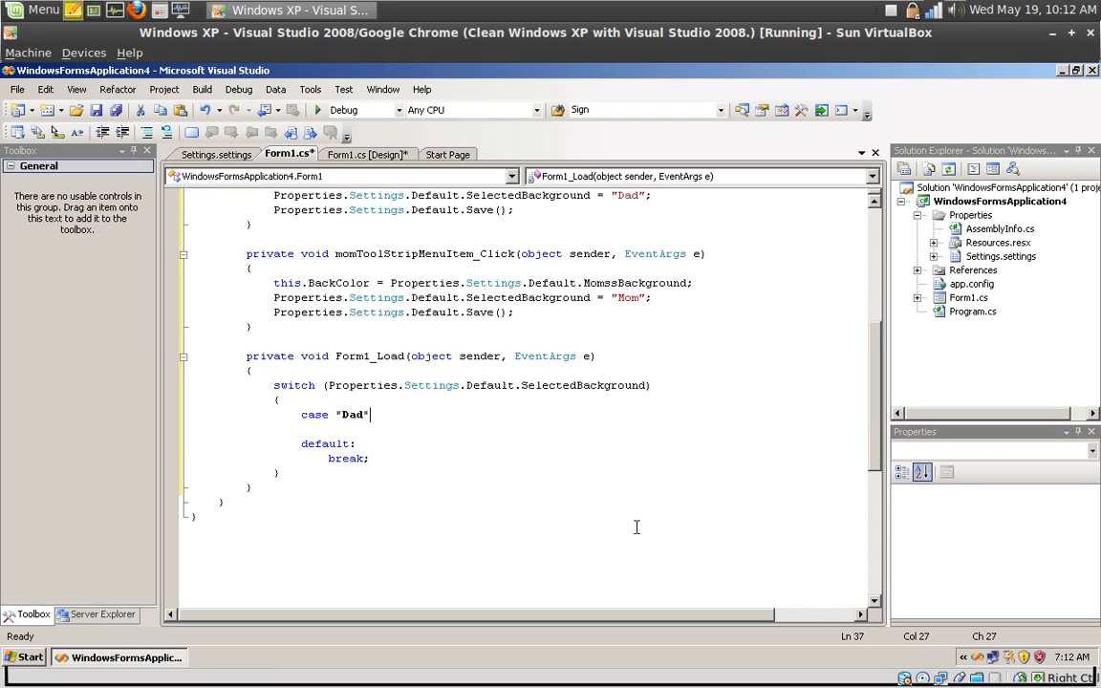
{"action": "type", "text": ":"}
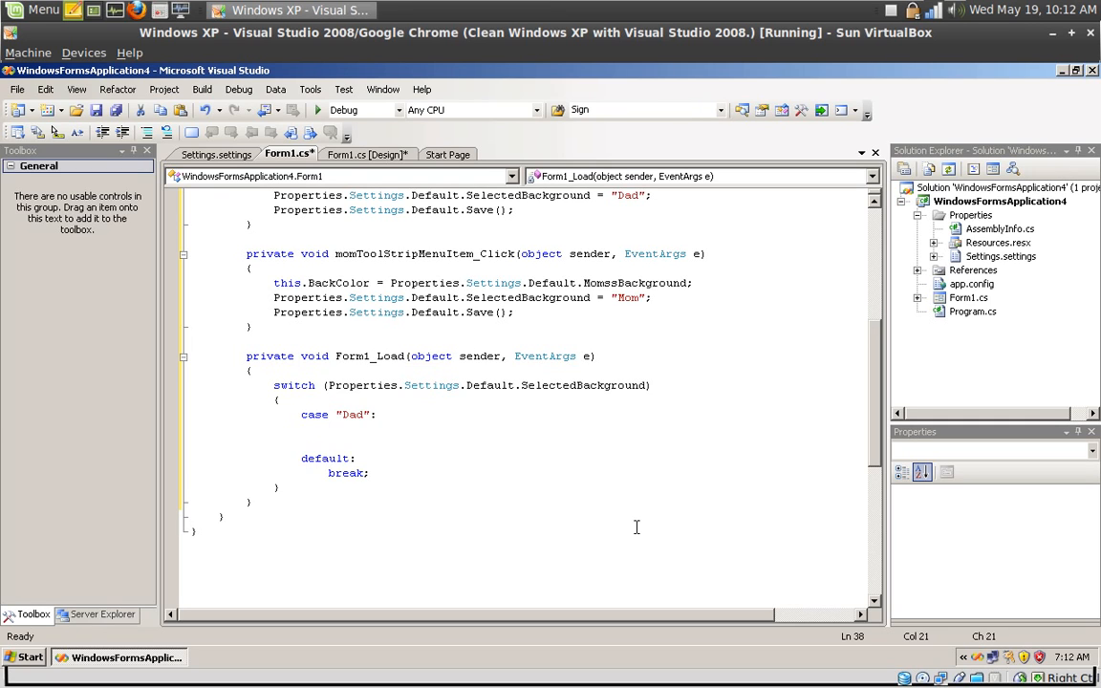
{"action": "type", "text": "this.backColor"}
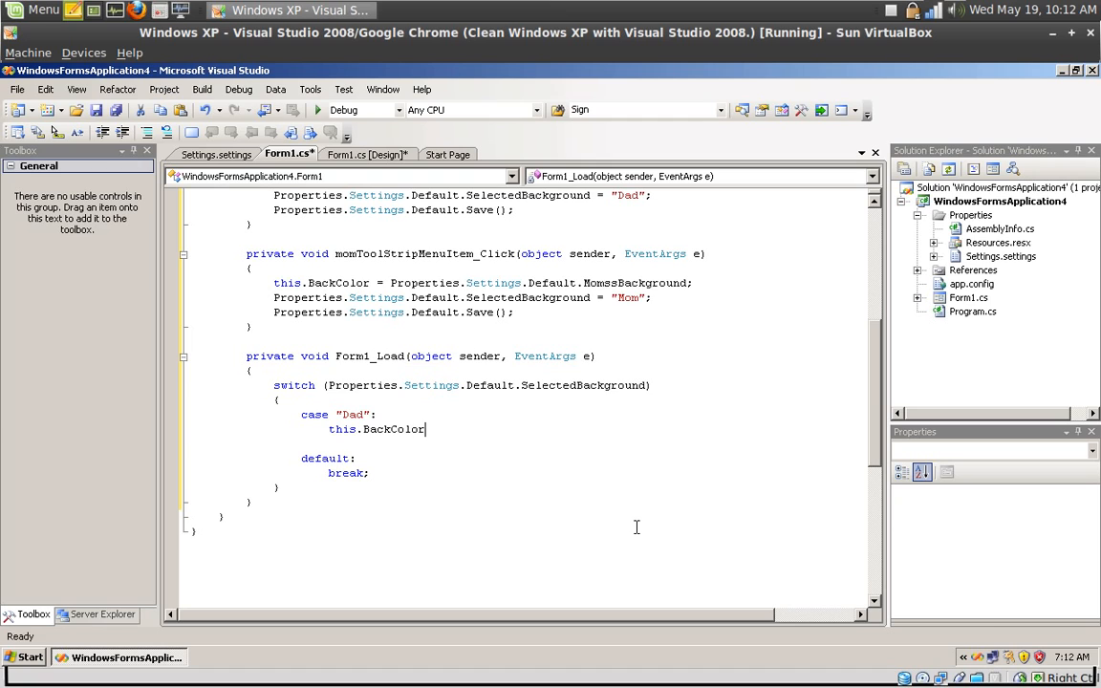
{"action": "type", "text": "= Properties."}
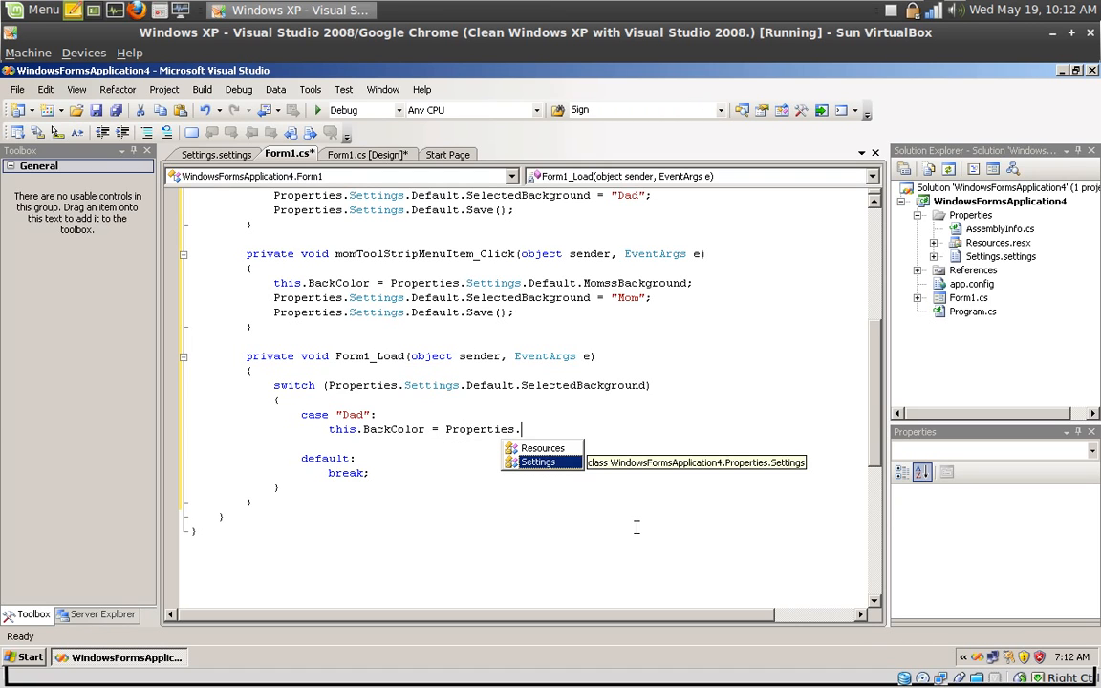
{"action": "type", "text": "Settings.Default"}
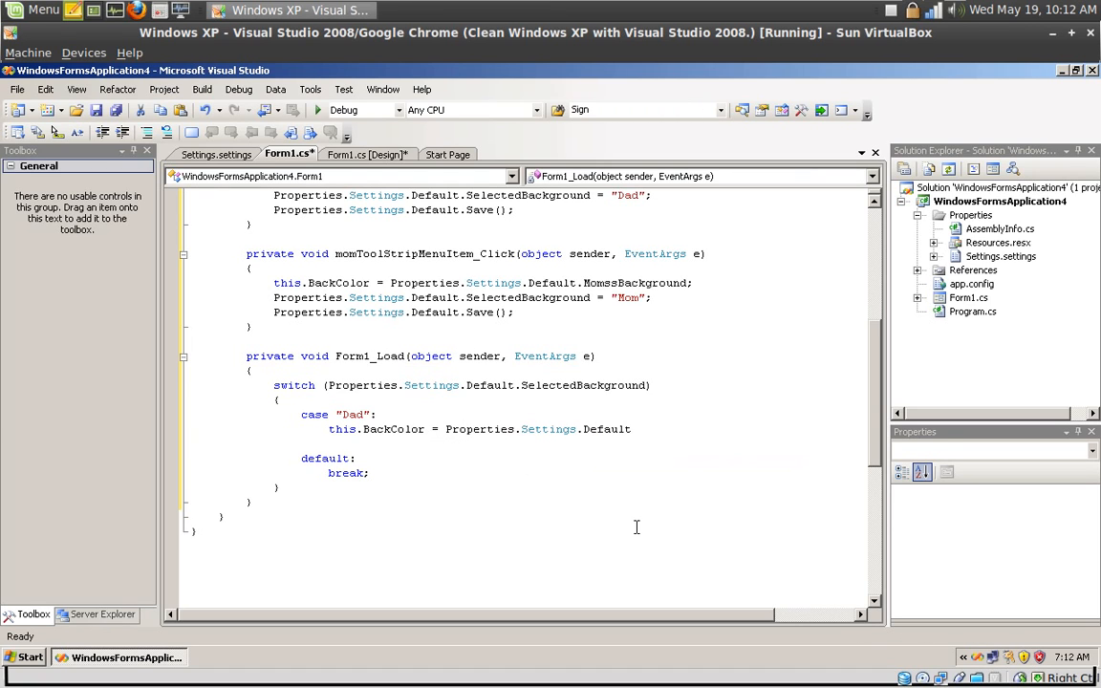
{"action": "type", "text": "DadsBackground"}
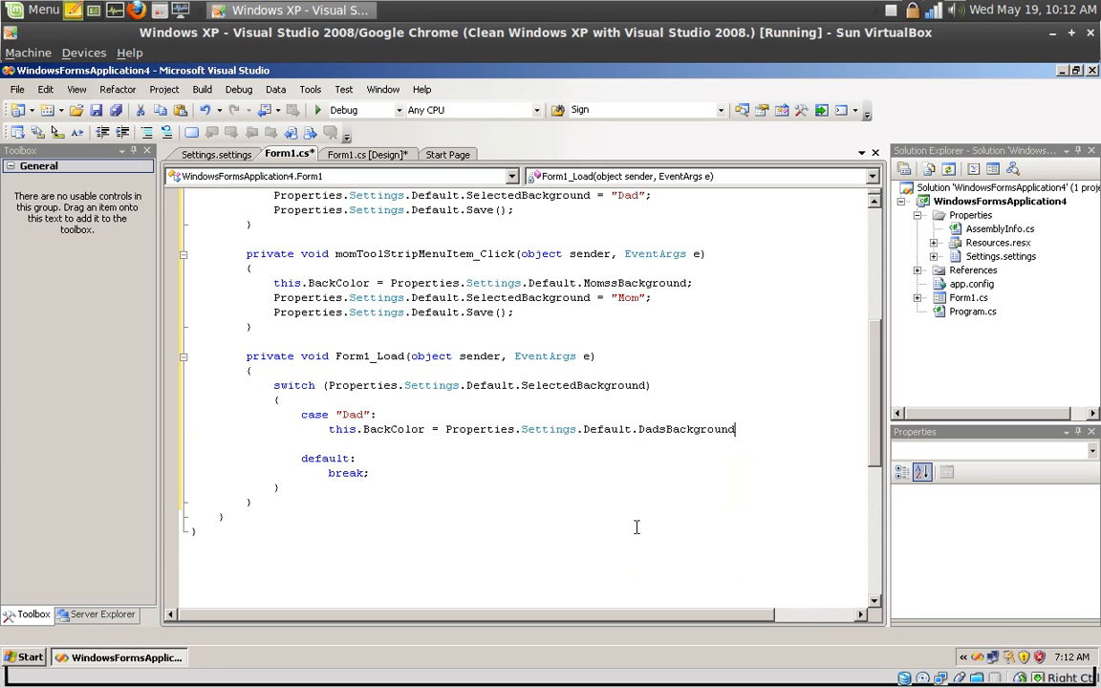
{"action": "type", "text": ";"}
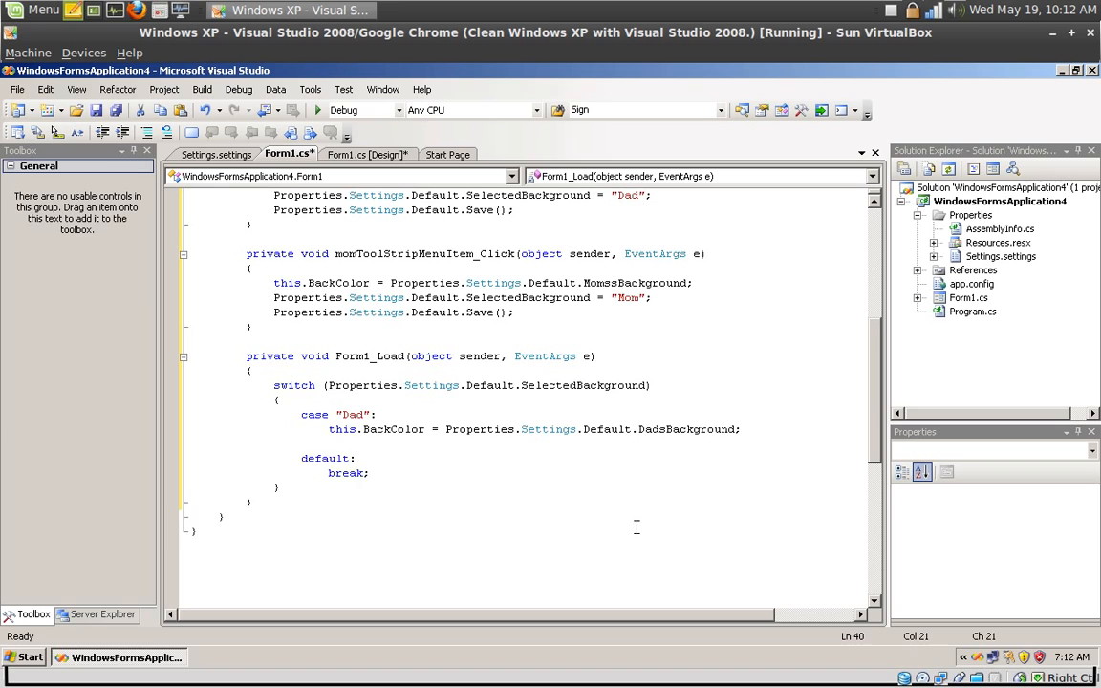
Add case "Mom" setting this.BackColor to the MomsBackground setting.
{"action": "type", "text": "case"}
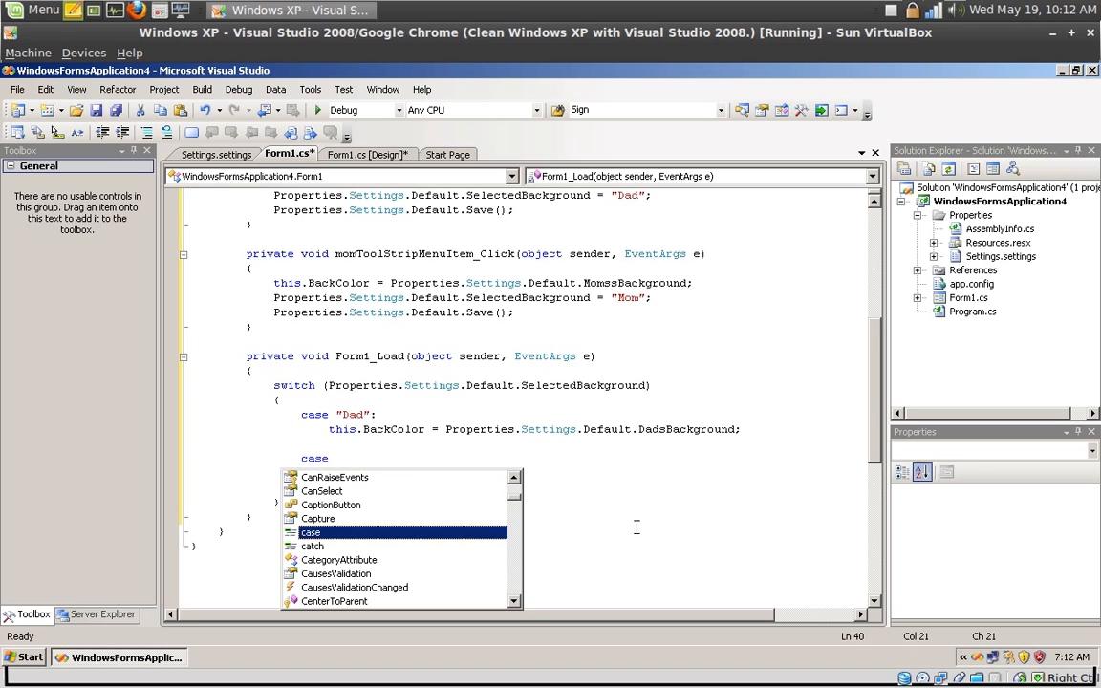
{"action": "type", "text": "\"Mom\":"}
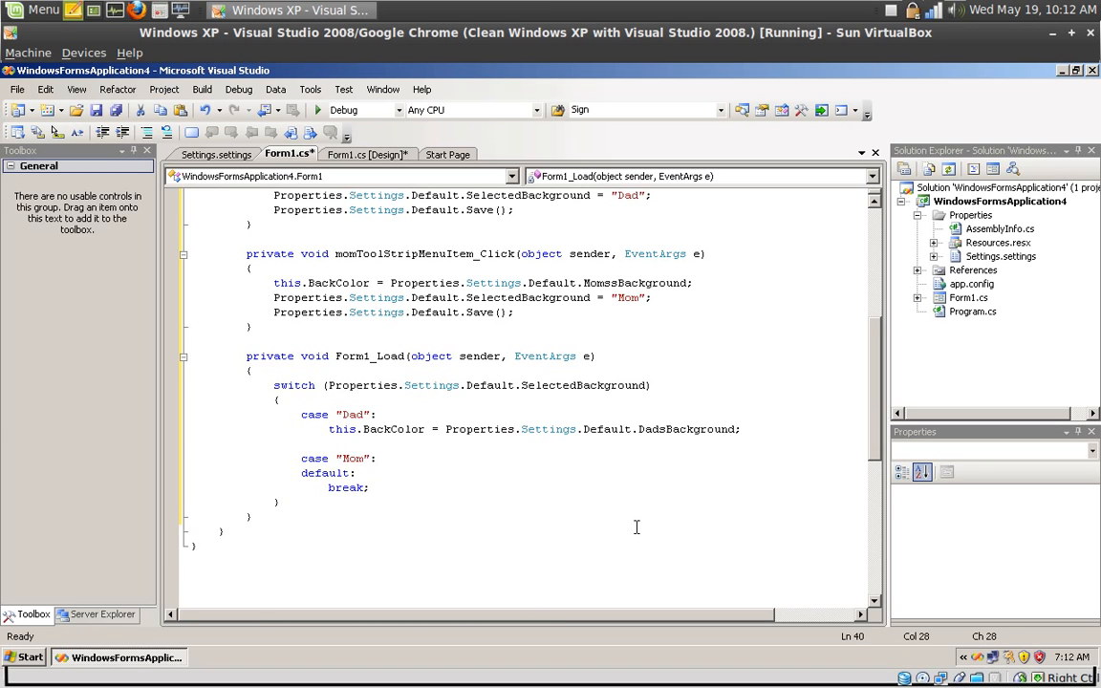
{"action": "type", "text": "this.BackColor ="}
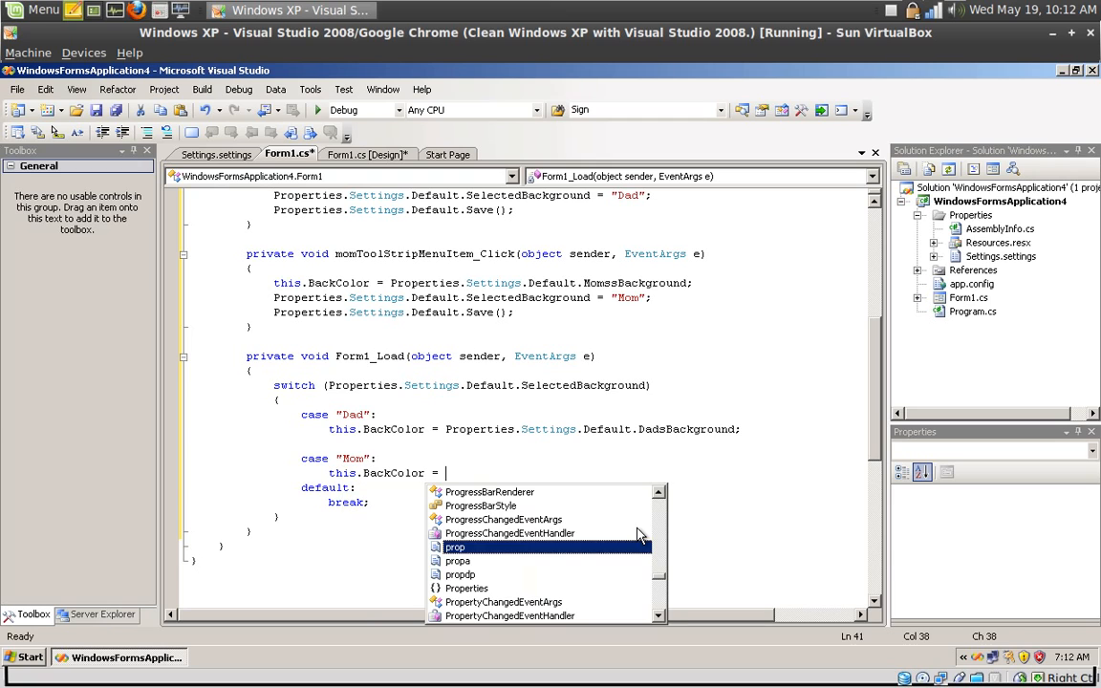
{"action": "type", "text": "pro"}
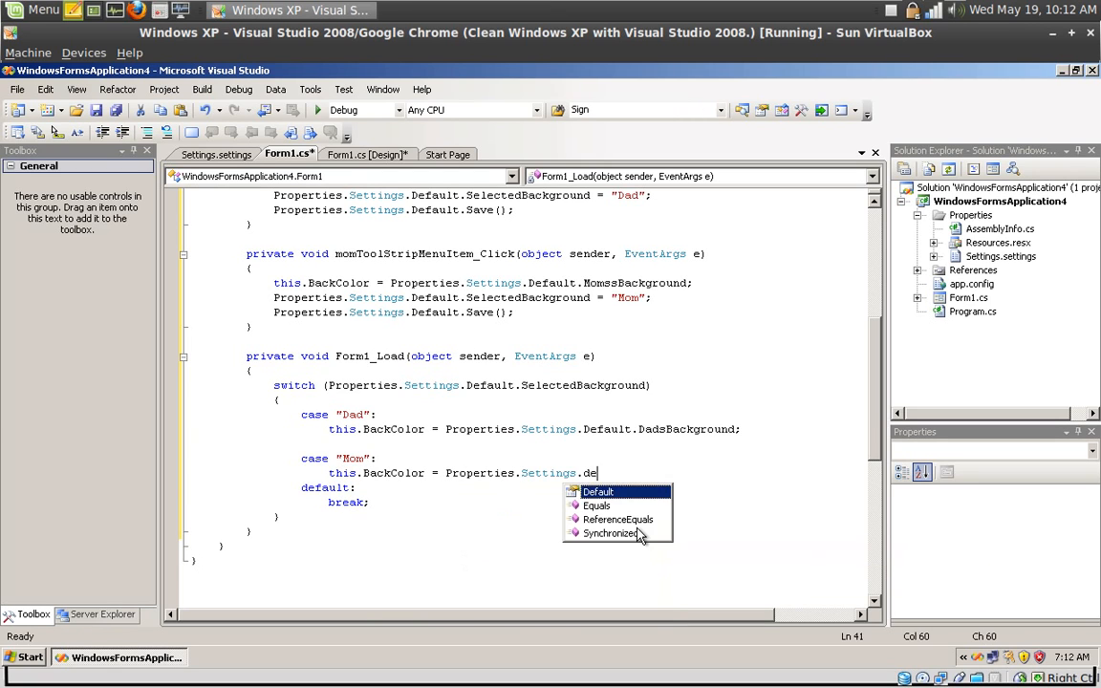
{"action": "type", "text": "mom"}
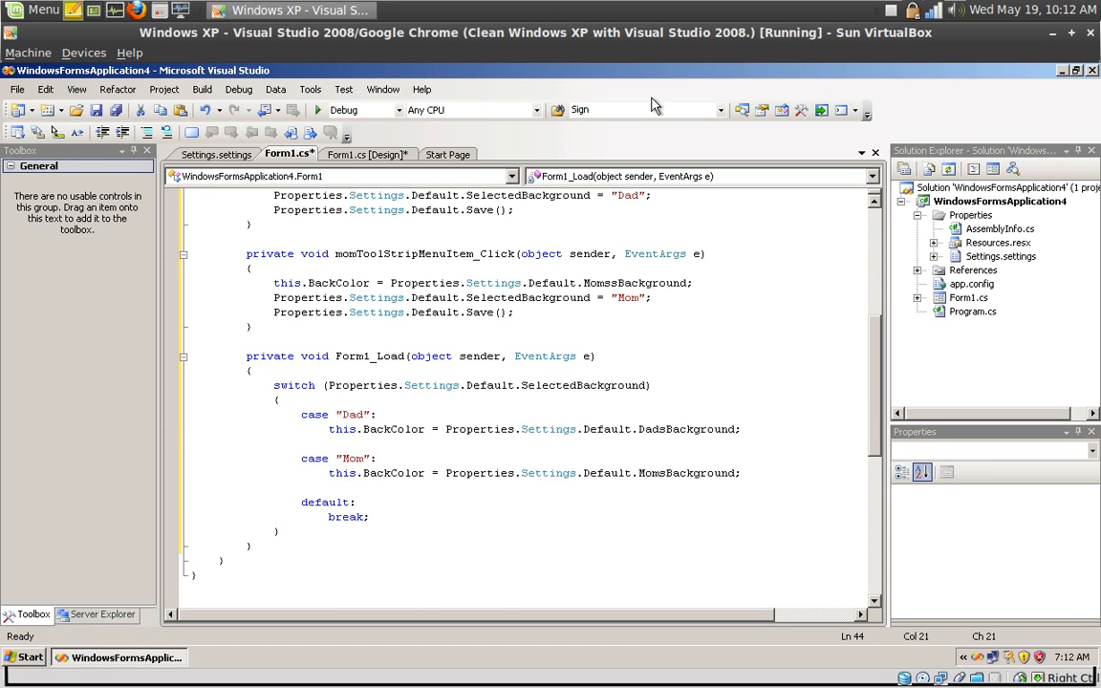
Rebuild, add break; after each case, fix the MomsBackground spelling, and rebuild again.
{"action": "left_click", "coordinate": [201, 89]}
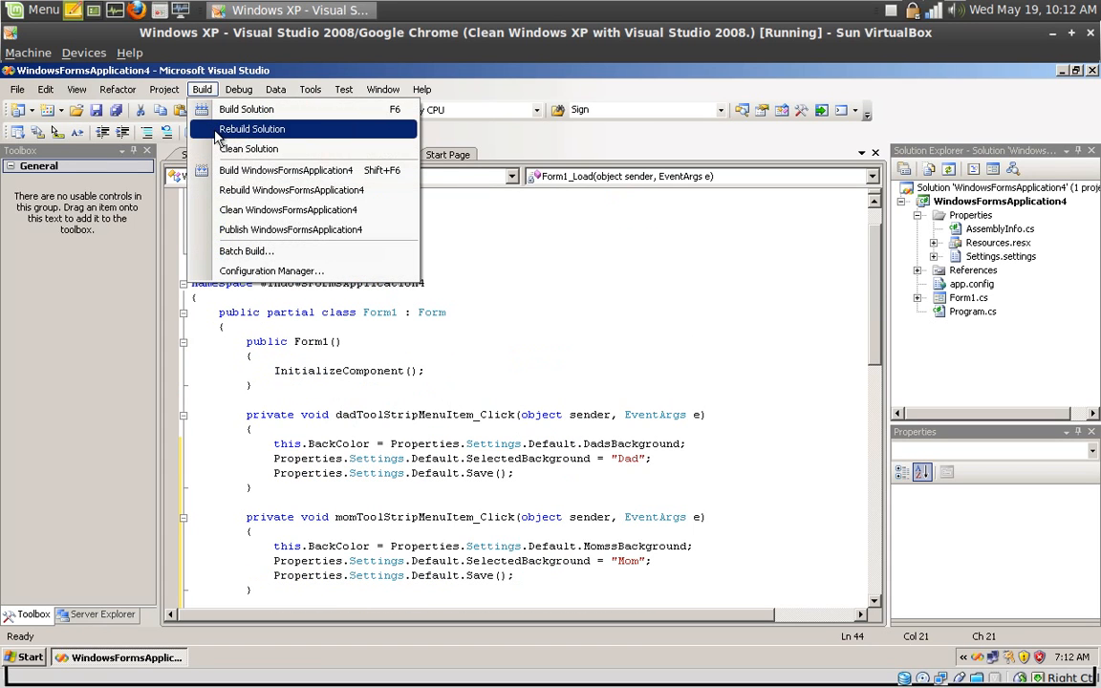
{"action": "left_click", "coordinate": [245, 109]}
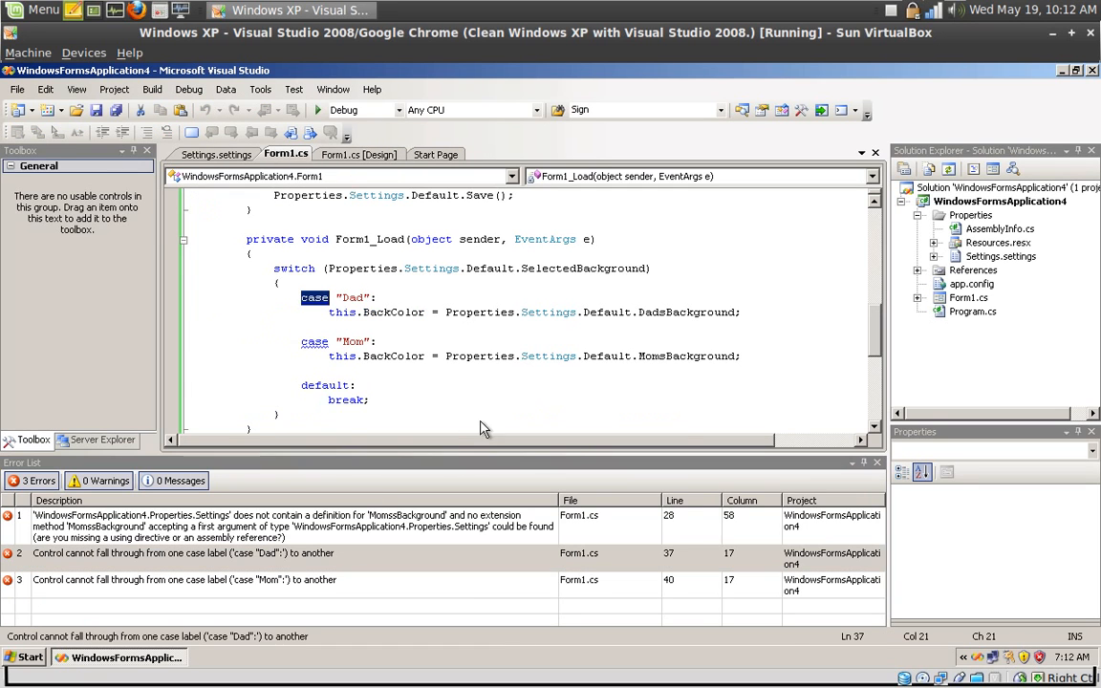
{"action": "type", "text": "break;"}
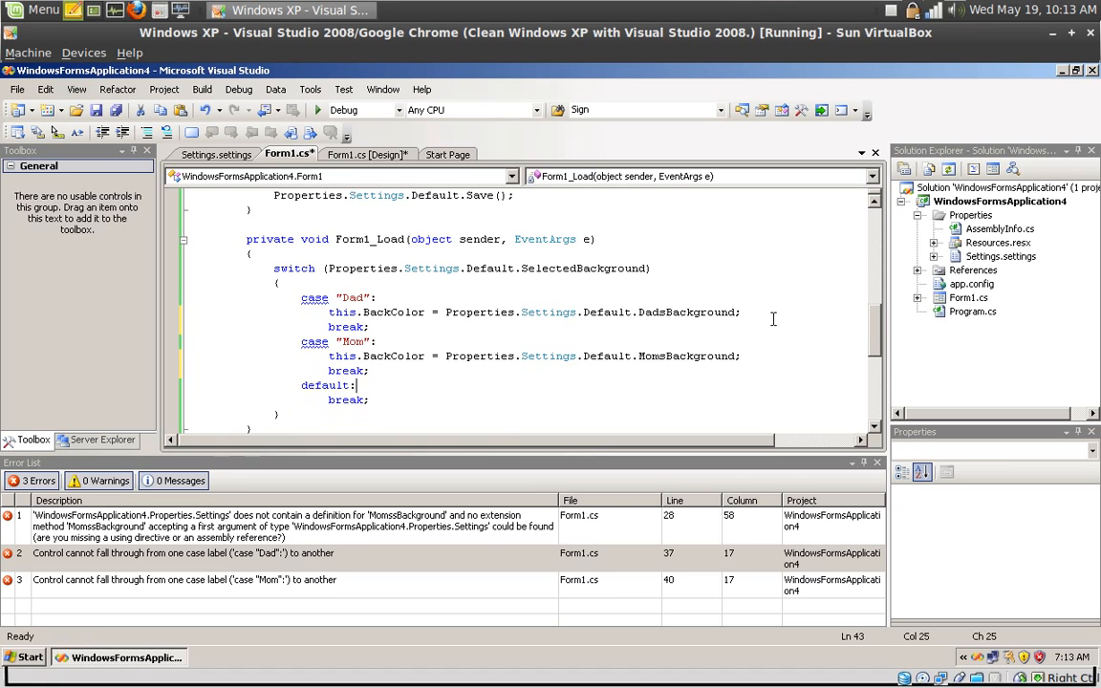
{"action": "left_click", "coordinate": [201, 89]}
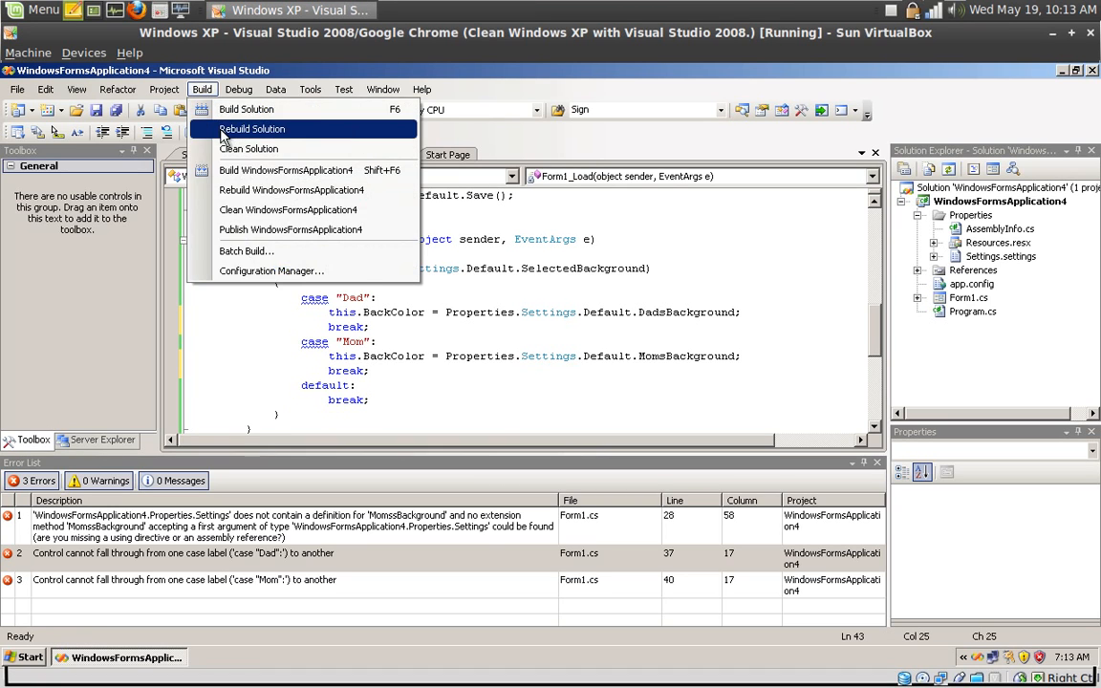
{"action": "left_click", "coordinate": [251, 128]}
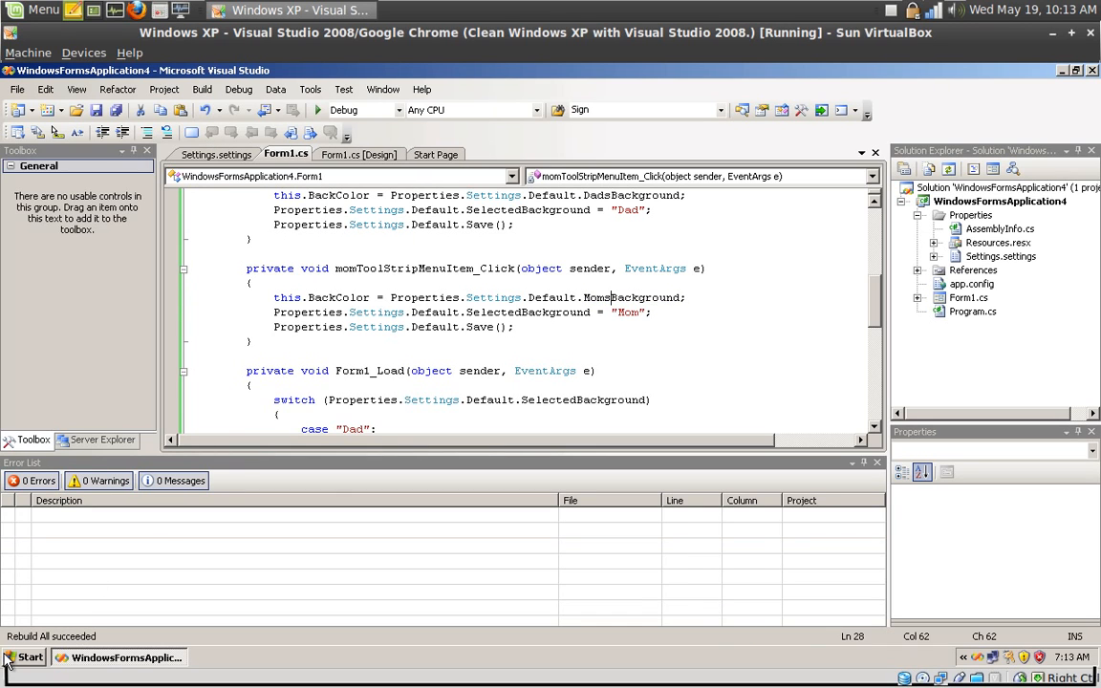
Browse from My Documents to the project's bin\Debug output, then open the desktop Example folder.
{"action": "left_click", "coordinate": [24, 661]}
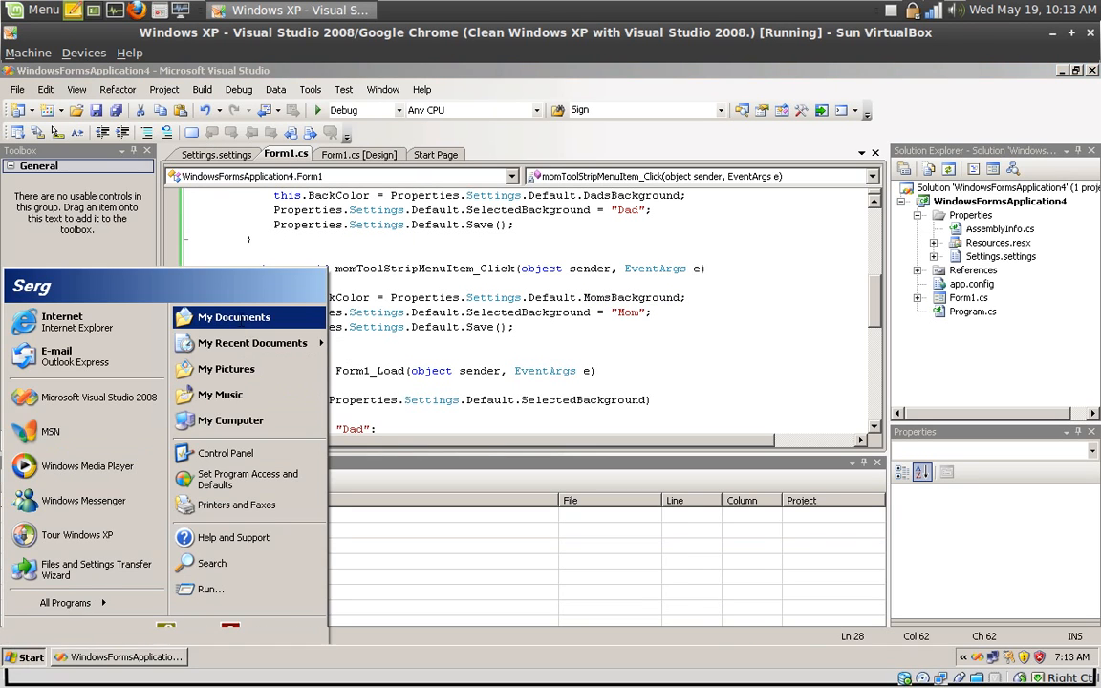
{"action": "left_click", "coordinate": [233, 317]}
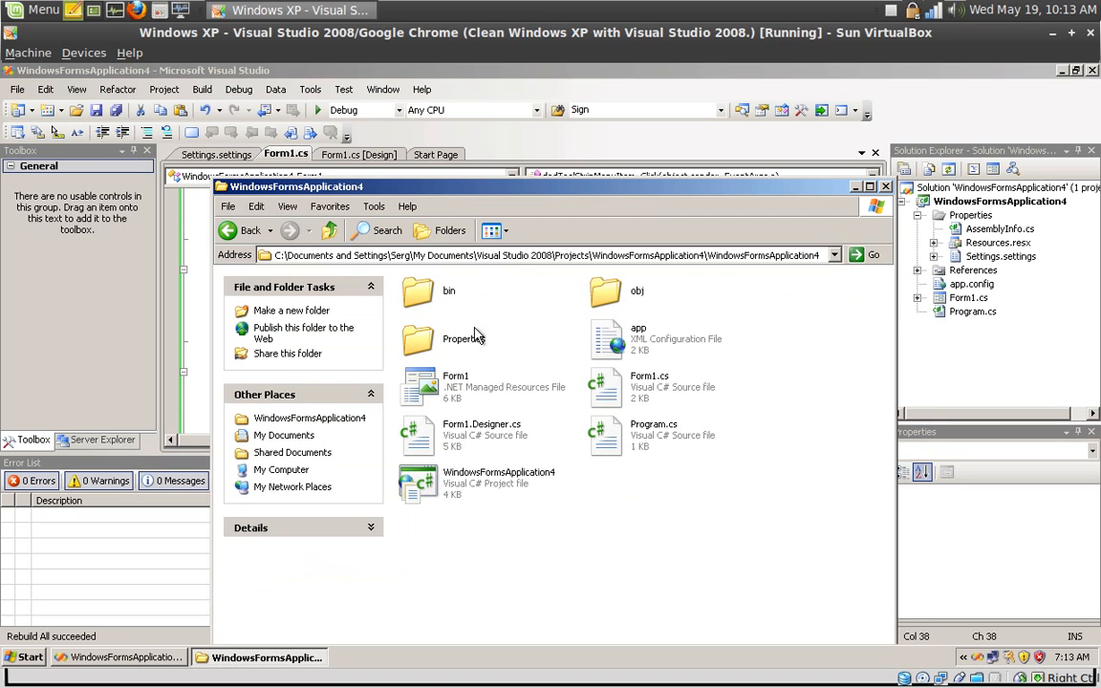
{"action": "double_click", "coordinate": [417, 291]}
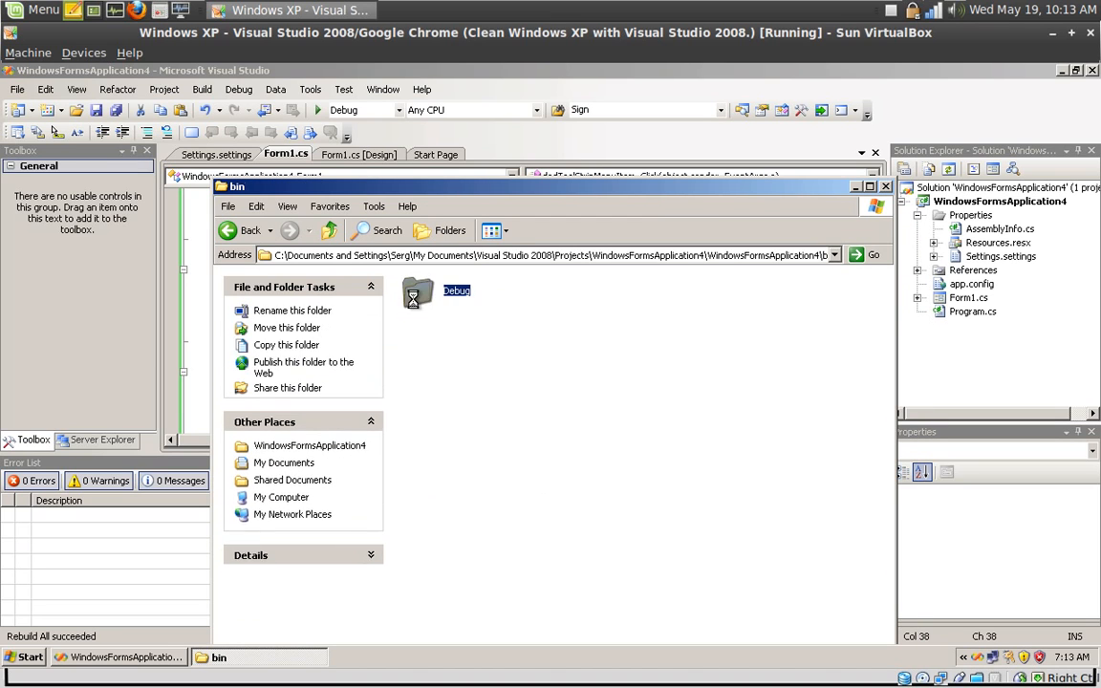
{"action": "double_click", "coordinate": [433, 291]}
{"action": "type", "text": "Ex"}
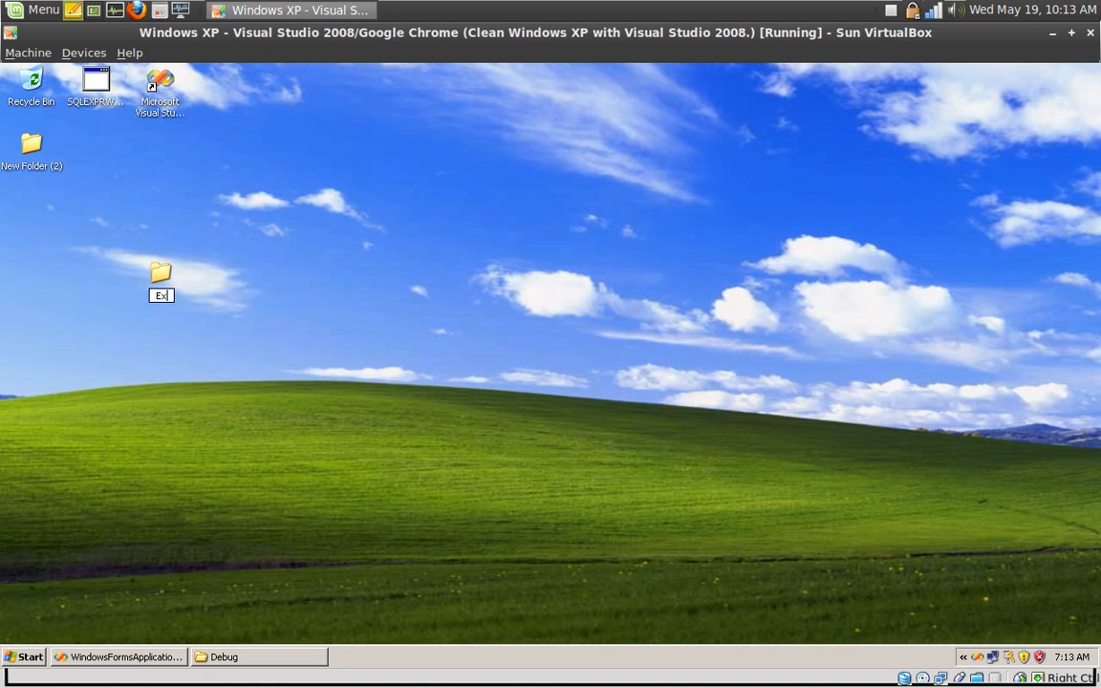
{"action": "double_click", "coordinate": [160, 278]}
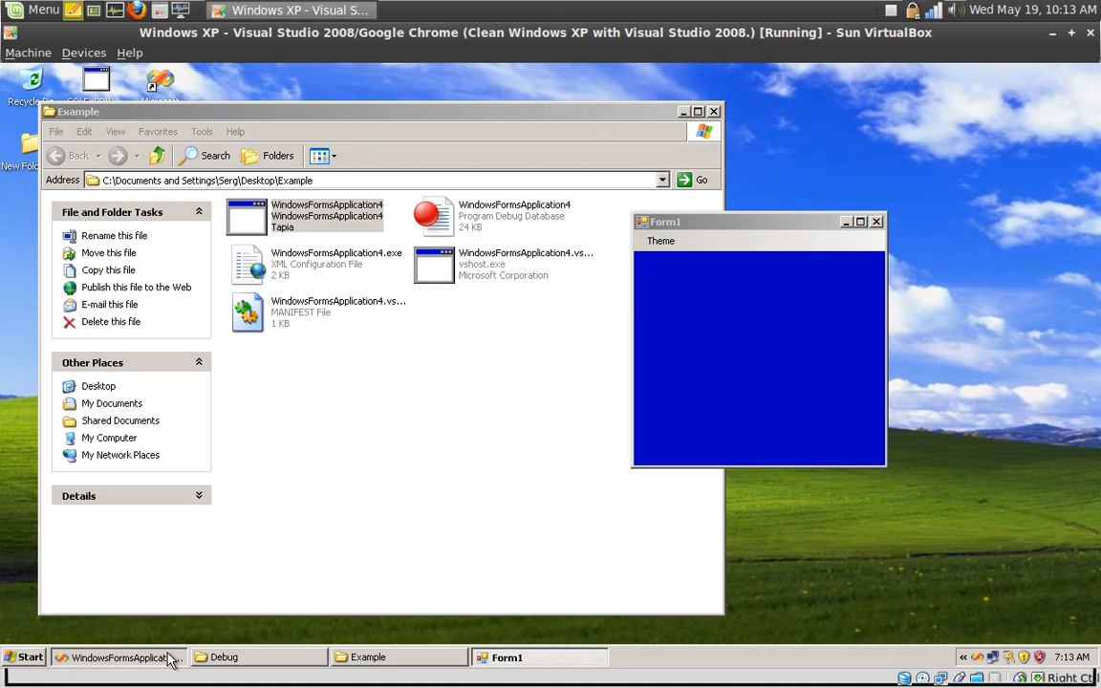
Close Form1, relaunch it from the Example folder, confirm the saved pink theme, then close it.
{"action": "left_click", "coordinate": [110, 657]}
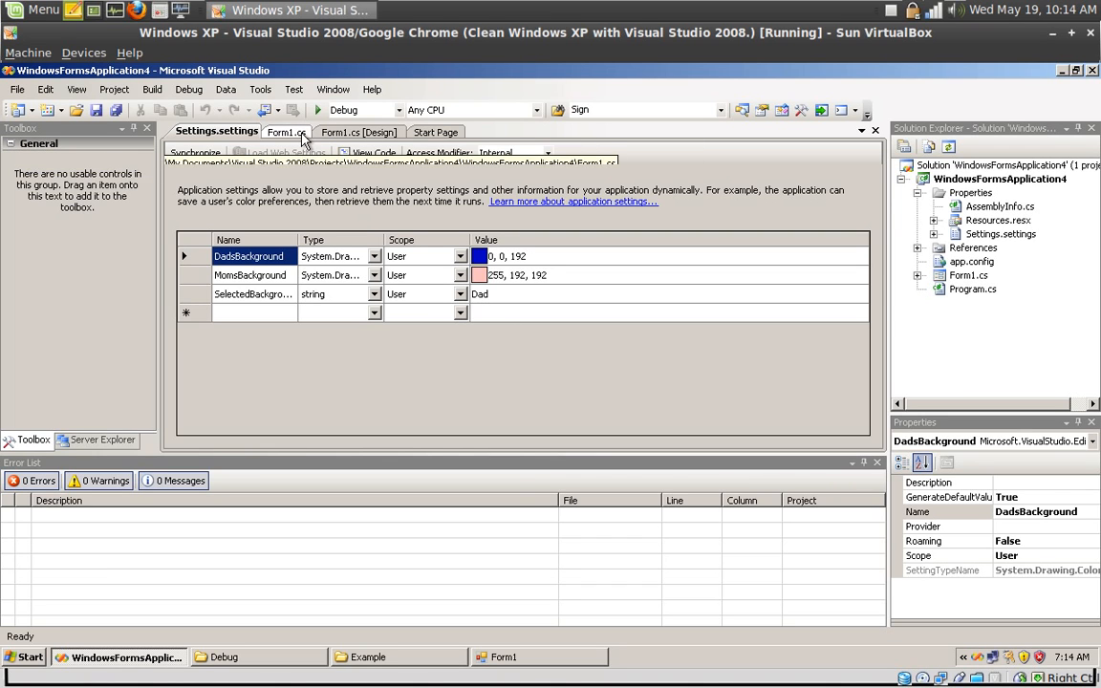
{"action": "left_click", "coordinate": [285, 132]}
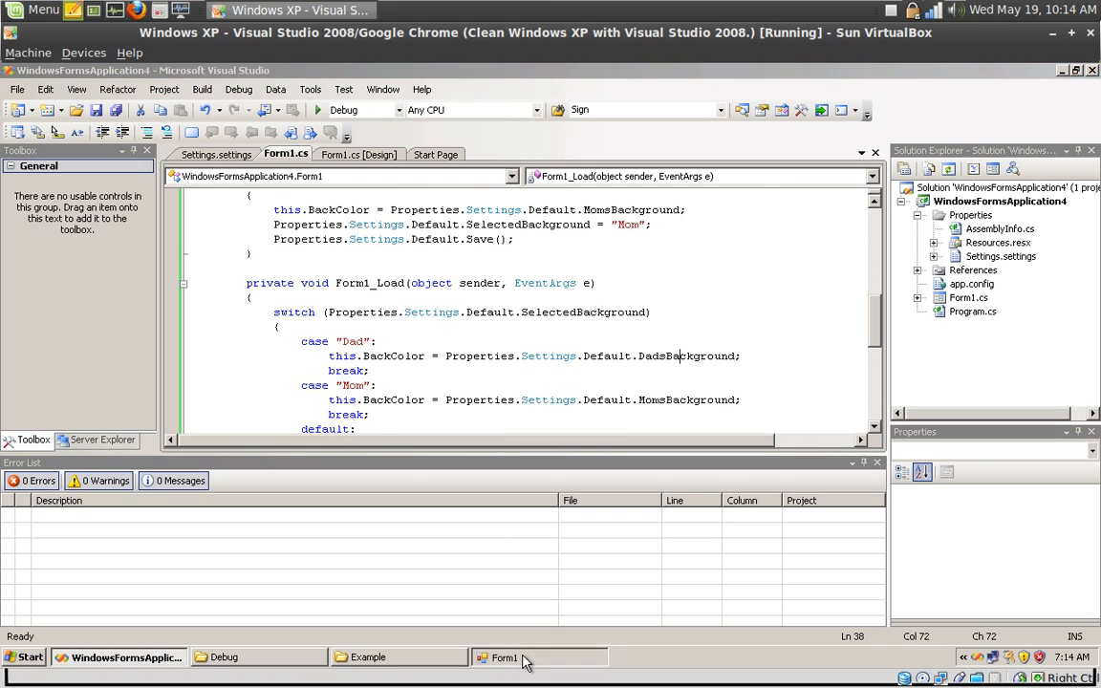
{"action": "left_click", "coordinate": [518, 656]}
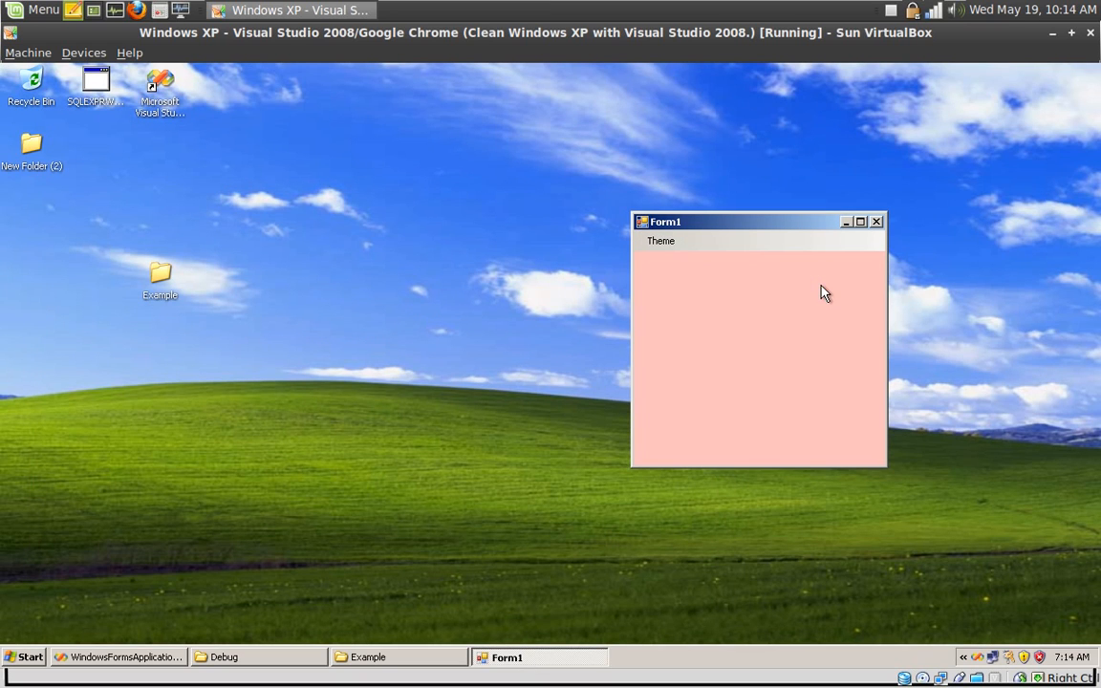
{"action": "mouse_move", "coordinate": [877, 221]}
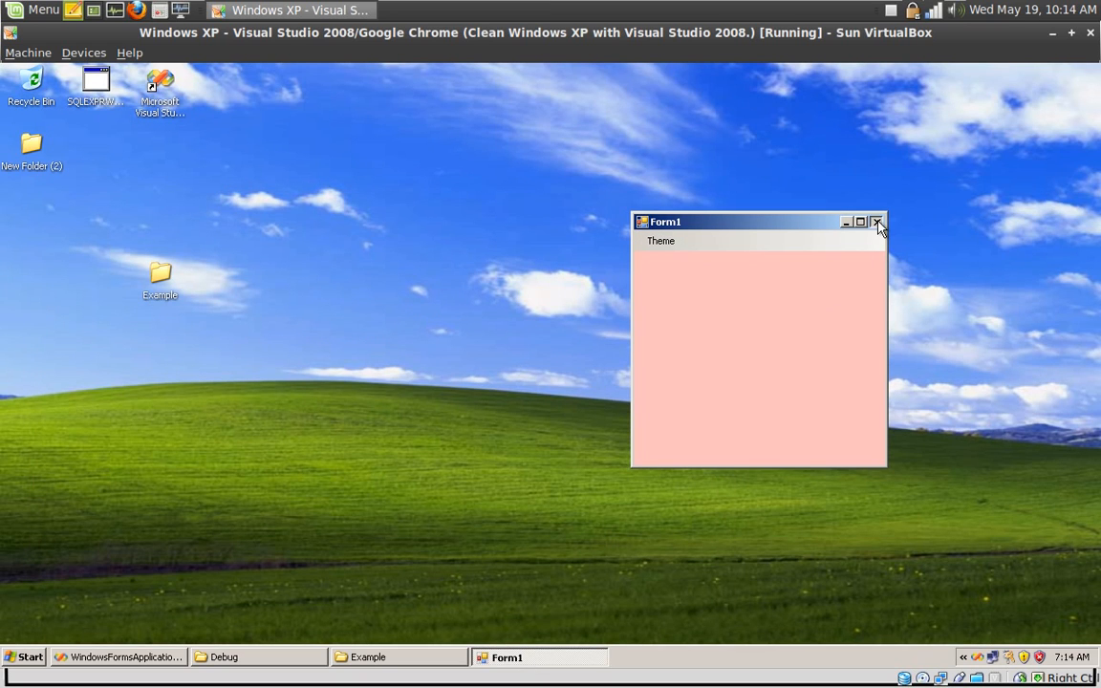
{"action": "left_click", "coordinate": [877, 221]}
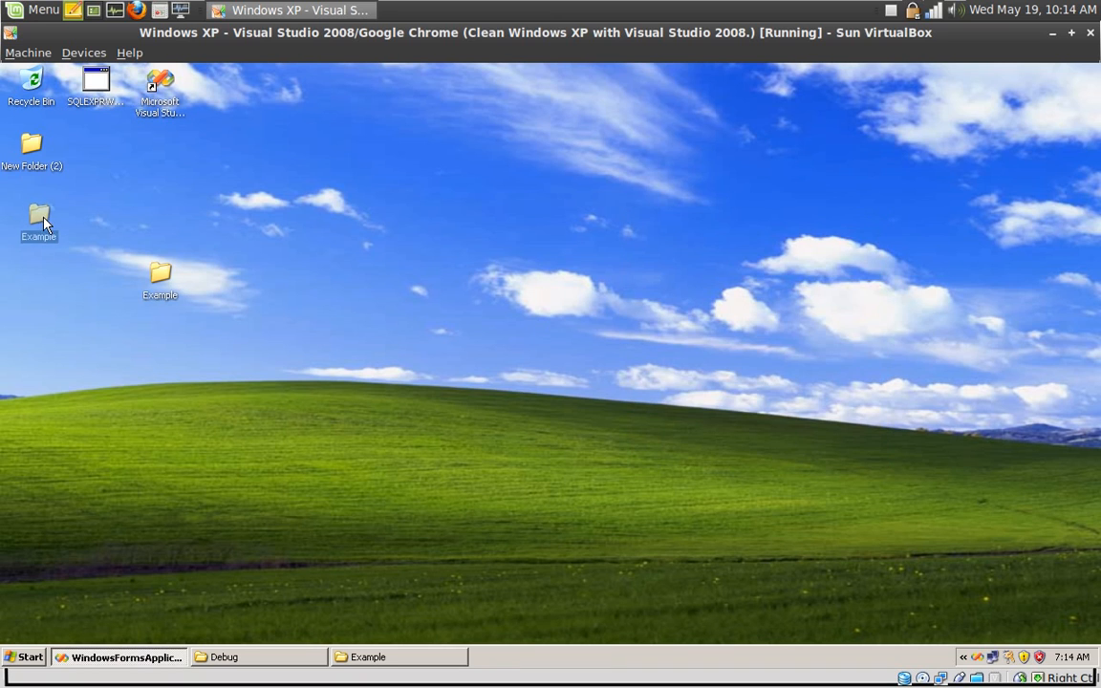
{"action": "double_click", "coordinate": [39, 216]}
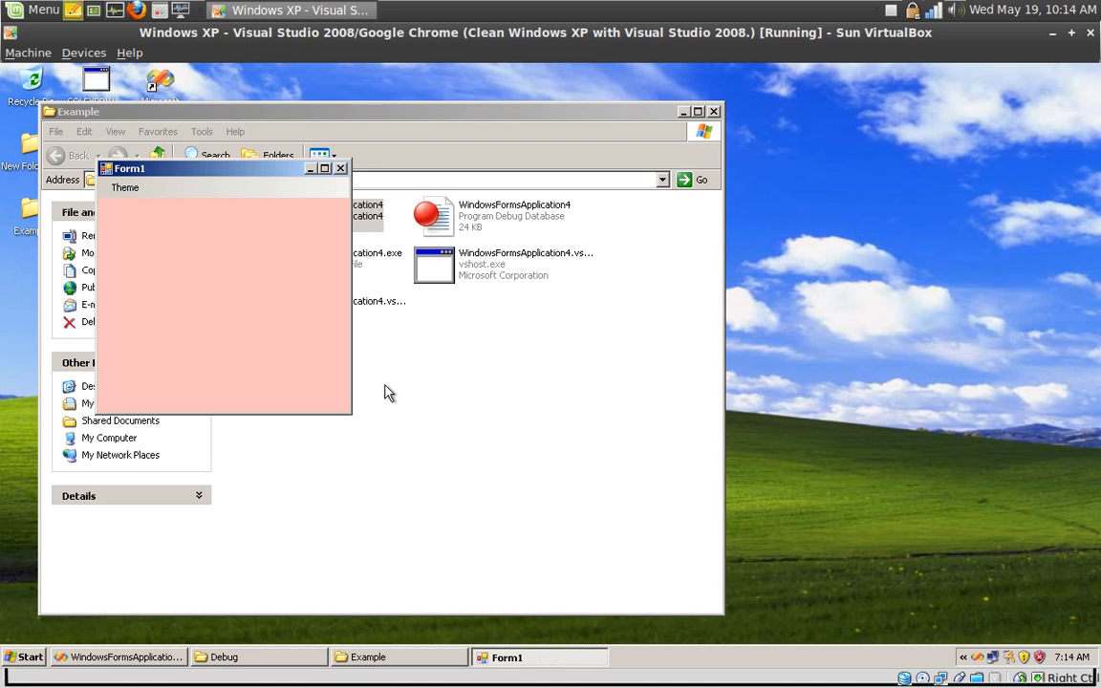
{"action": "mouse_move", "coordinate": [272, 216]}
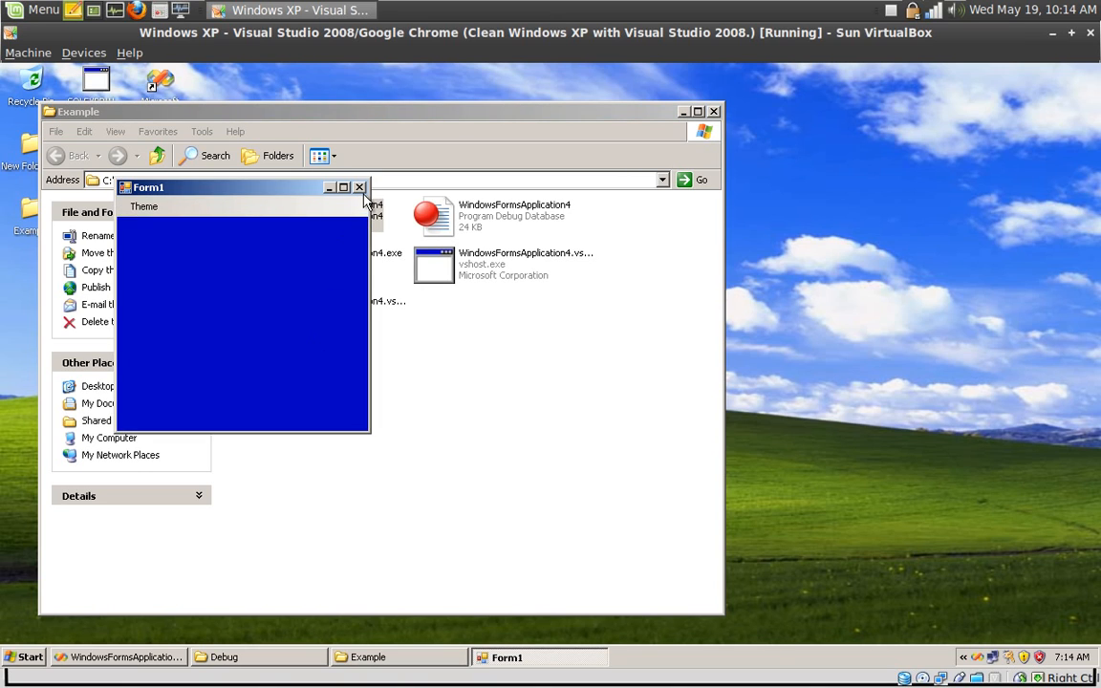
{"action": "mouse_move", "coordinate": [360, 187]}
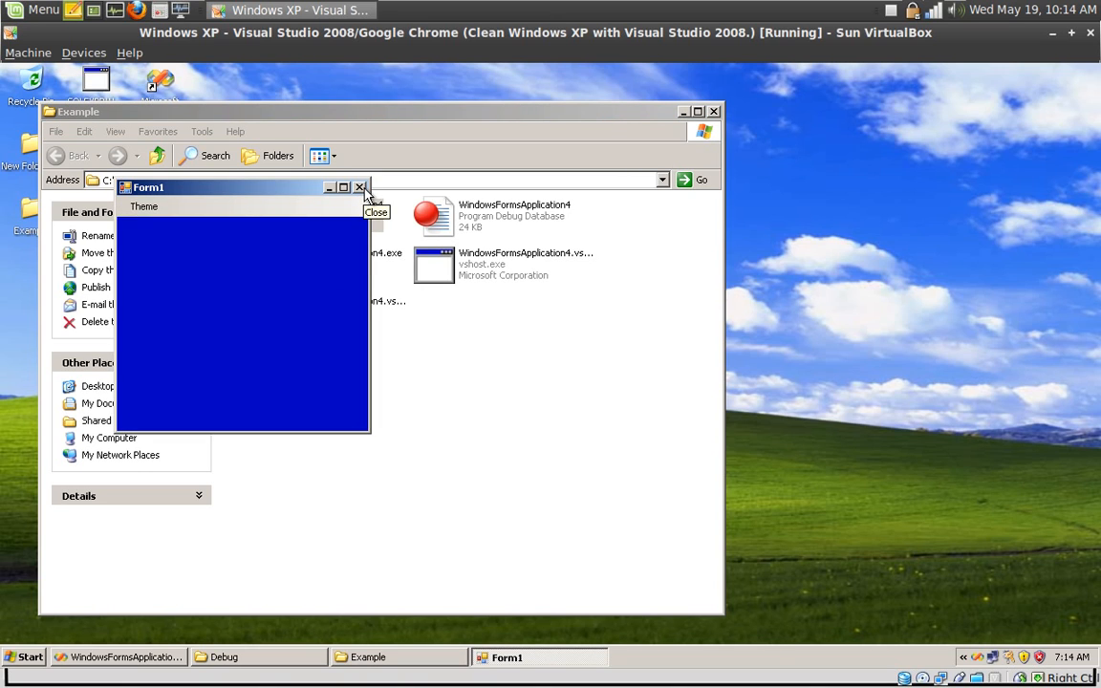
{"action": "left_click", "coordinate": [360, 186]}
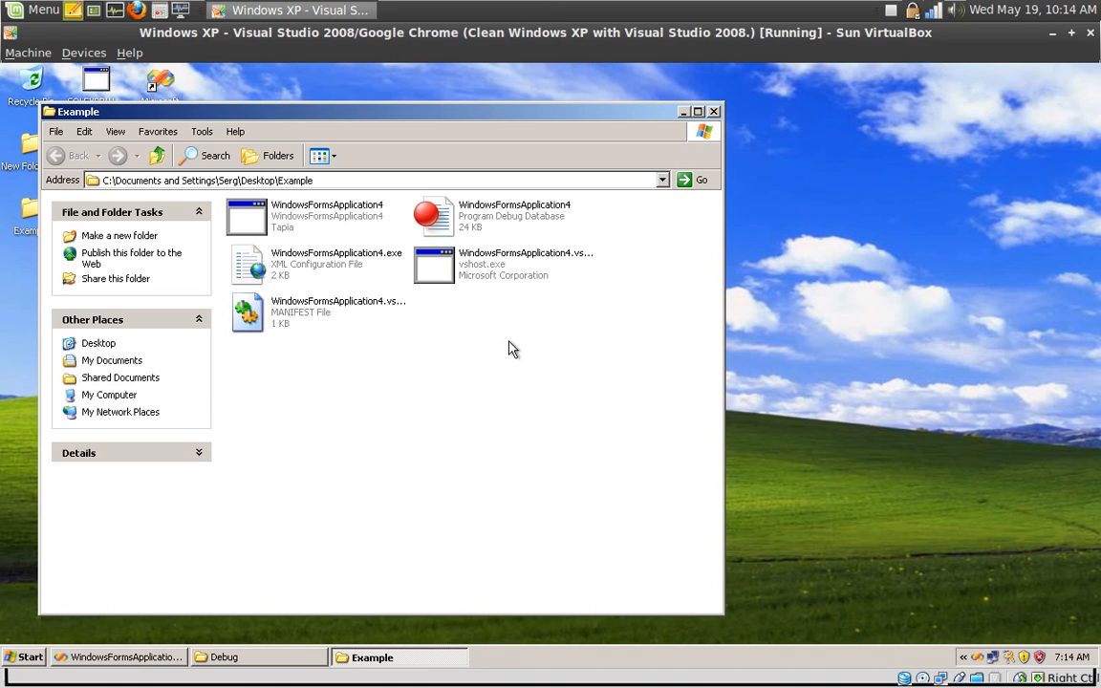
{"action": "mouse_move", "coordinate": [501, 188]}
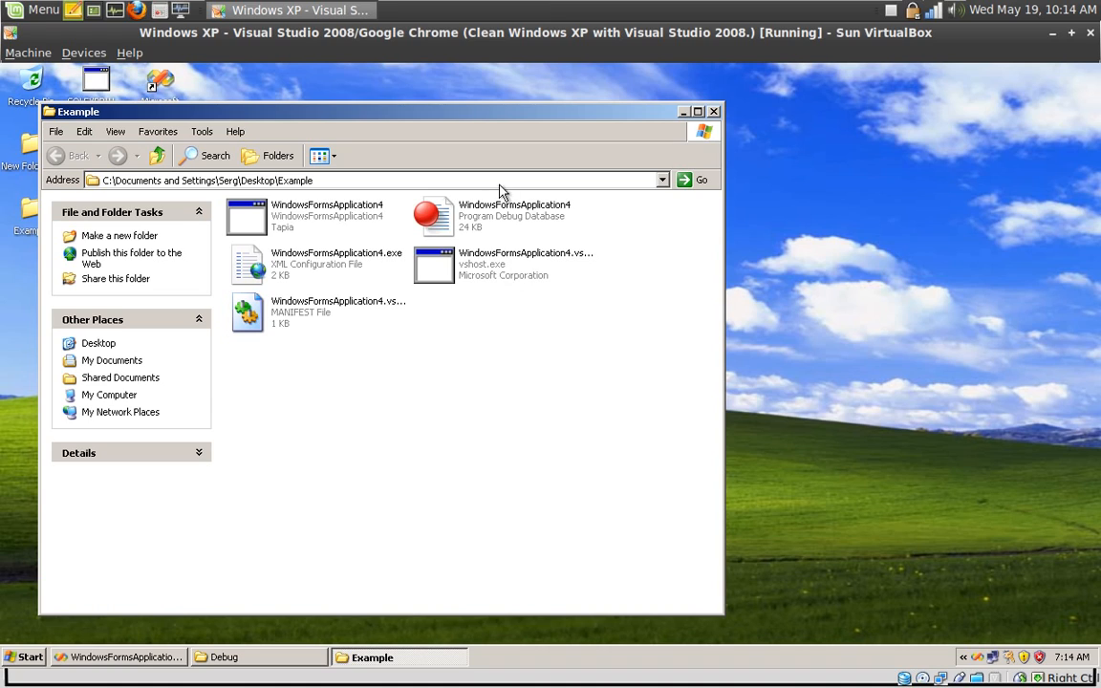